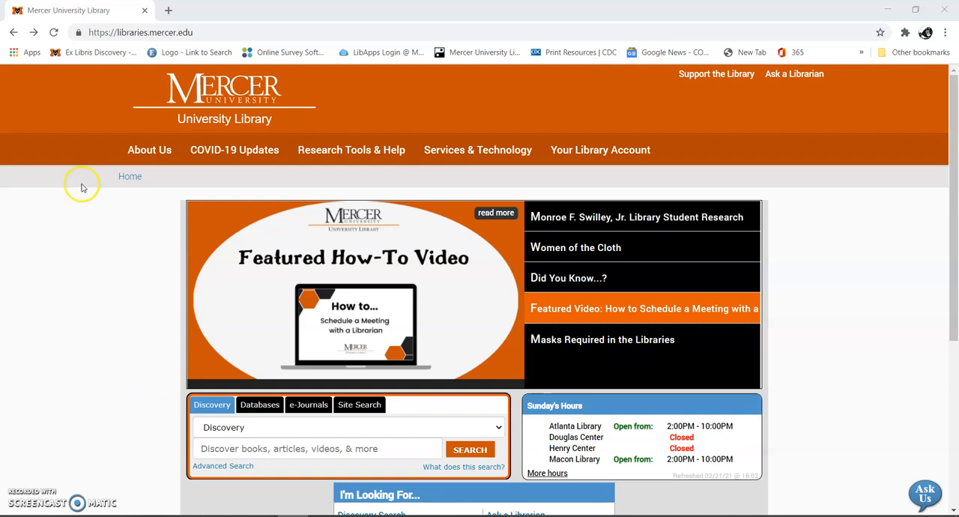
- Open 'Research Guides & Tutorials' from the Mercer University Library homepage's I'm Looking For section
left_click(142, 32)
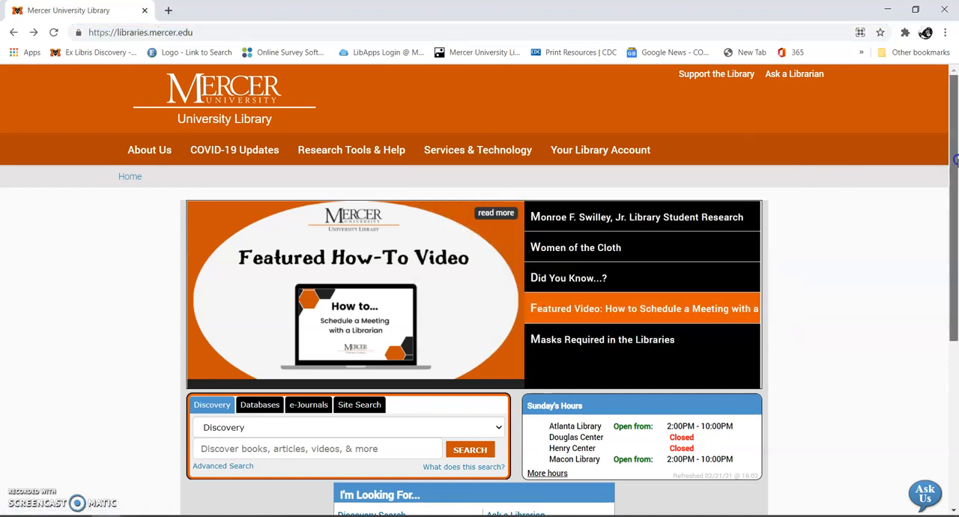
scroll("down", 3)
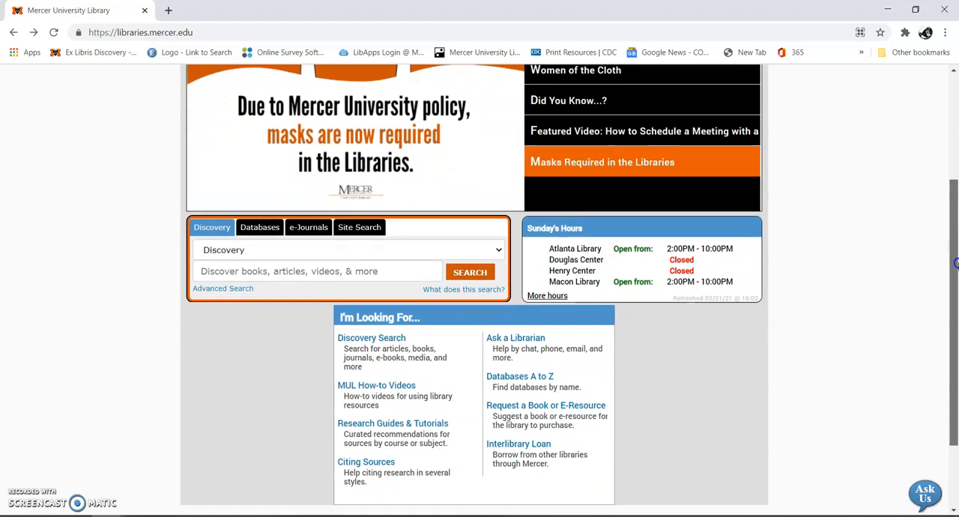
scroll("down", 3)
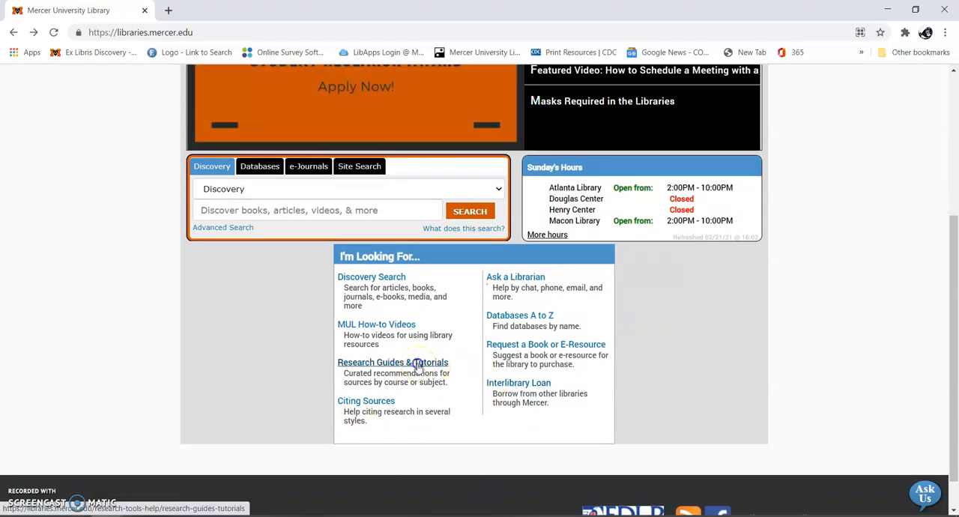
left_click(392, 362)
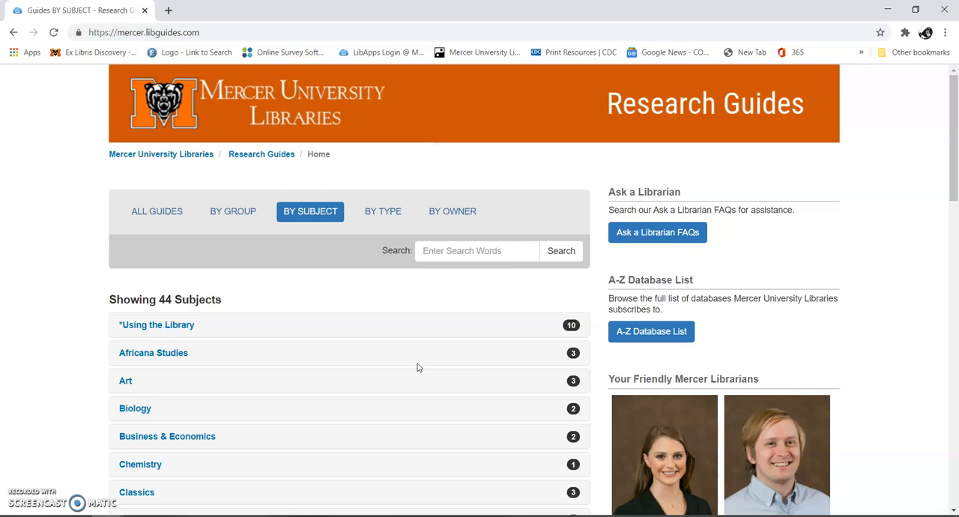
mouse_move(923, 139)
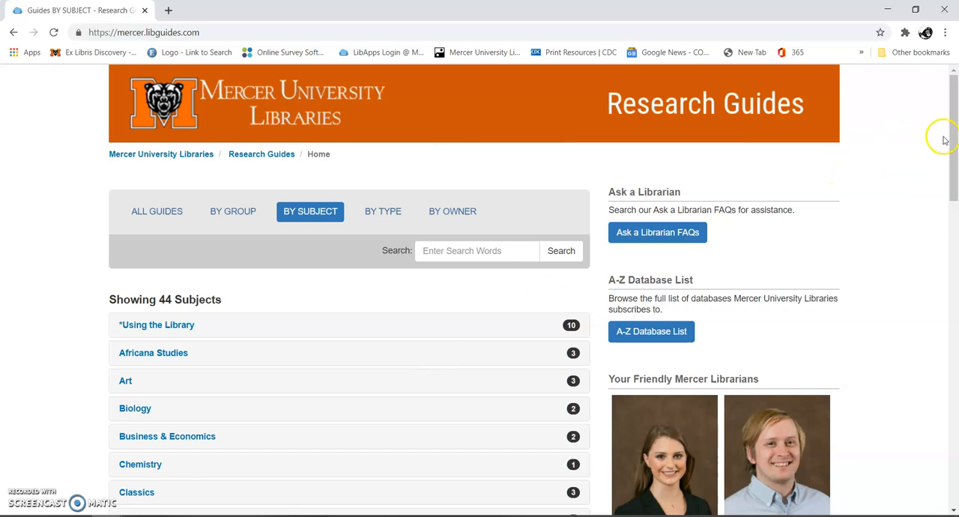
- Expand Psychology in the By Subject list to show its guide and subject expert
scroll("down", 3)
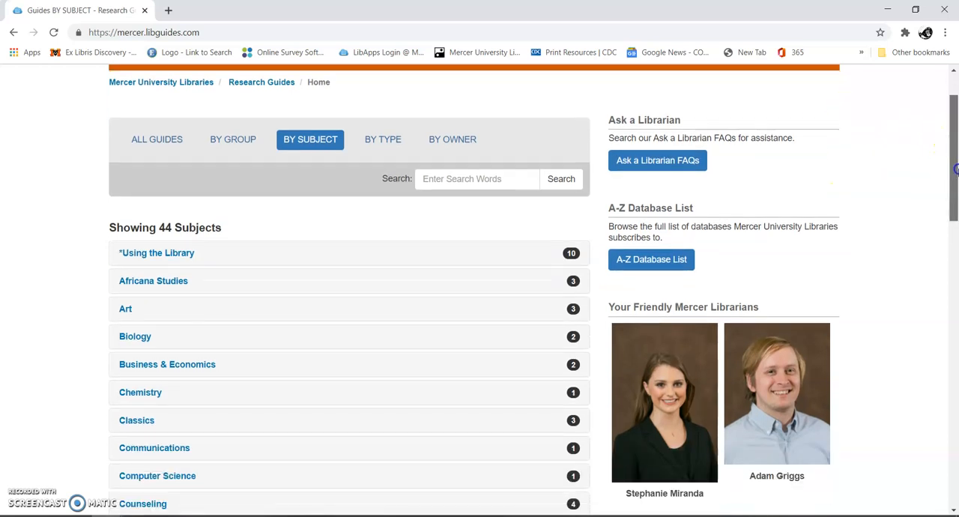
scroll("down", 3)
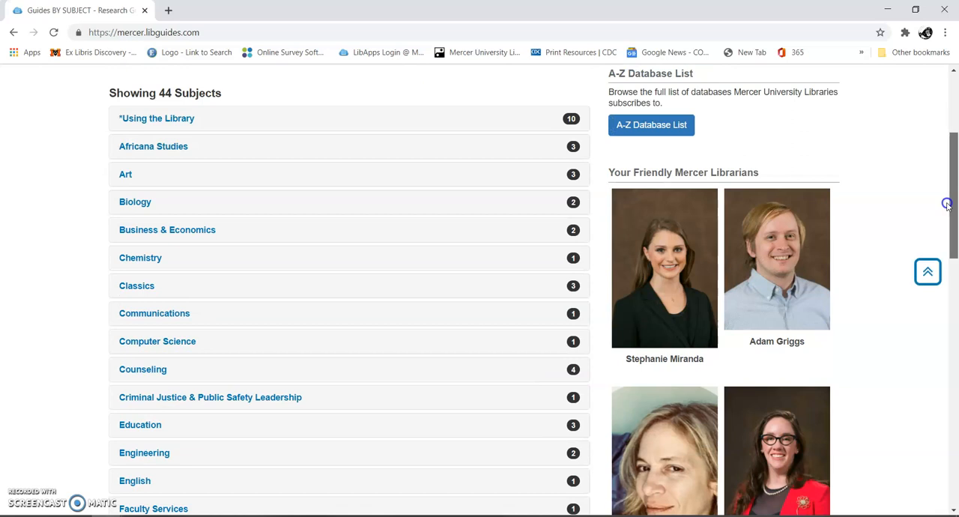
scroll("down", 3)
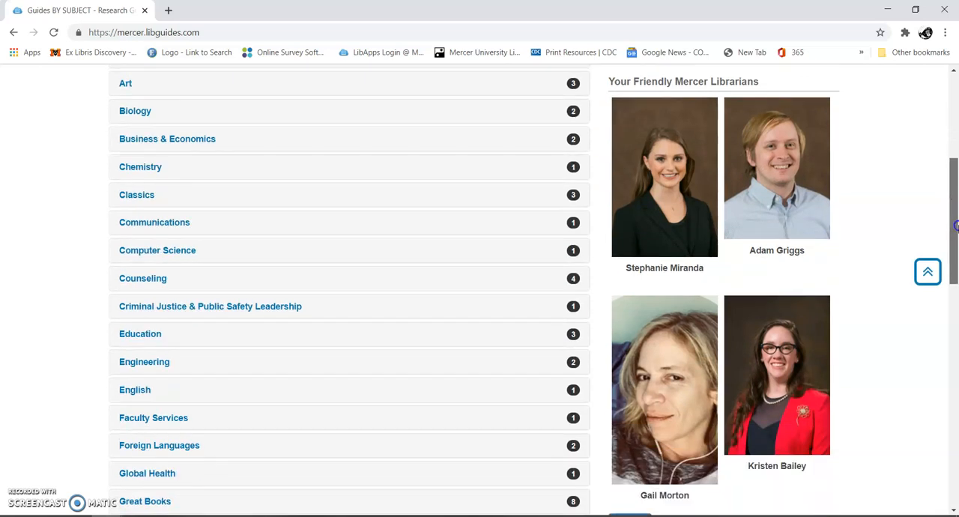
scroll("down", 3)
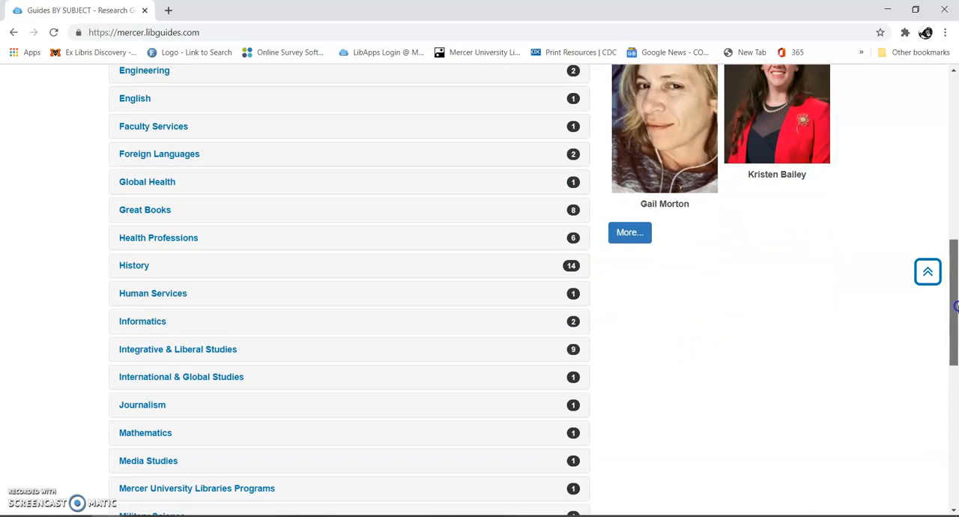
scroll("down", 3)
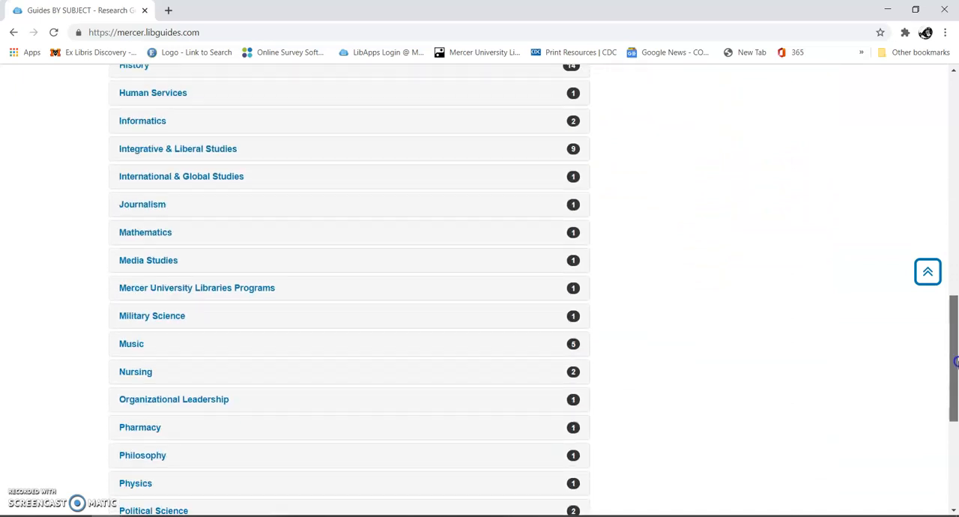
scroll("down", 3)
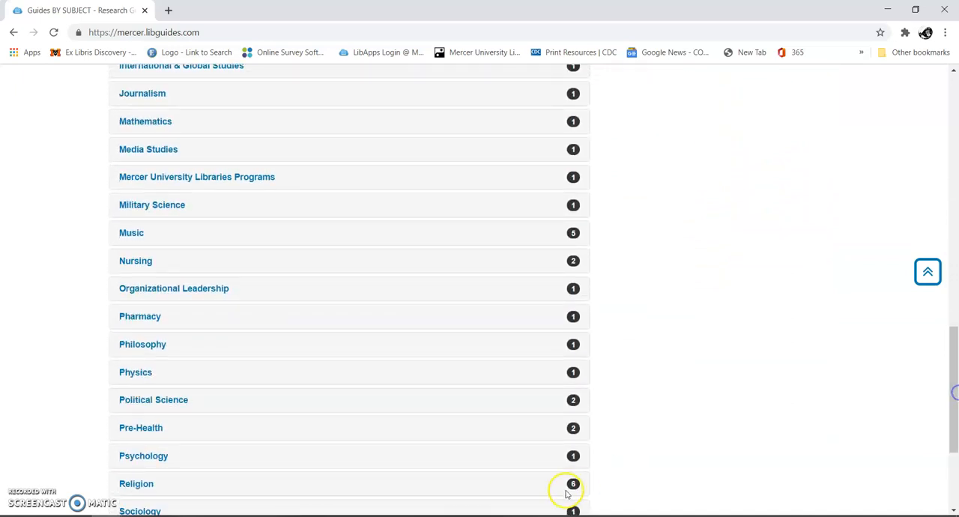
left_click(143, 456)
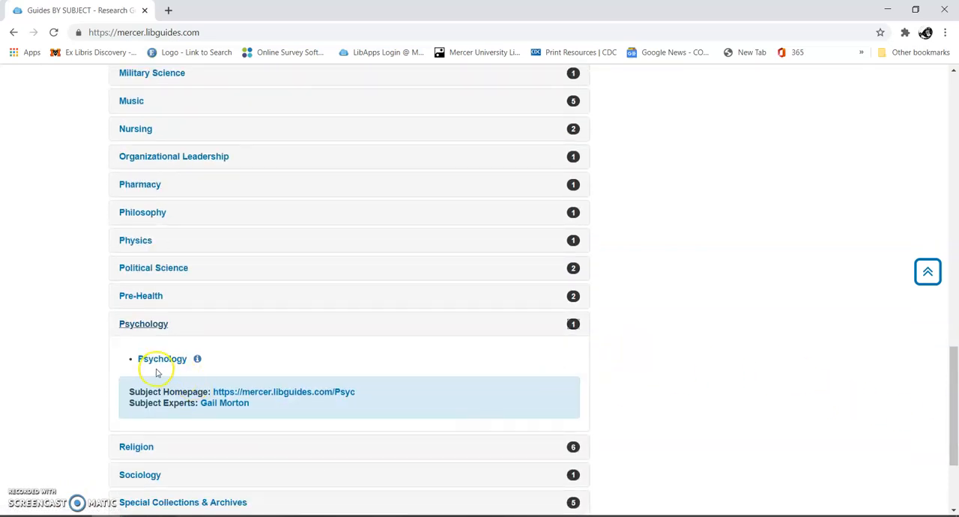
mouse_move(267, 373)
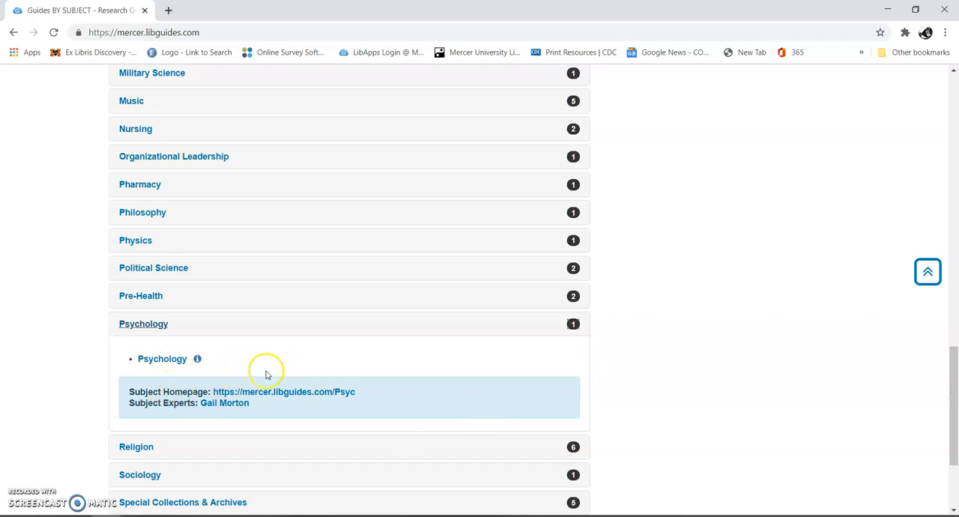
mouse_move(162, 359)
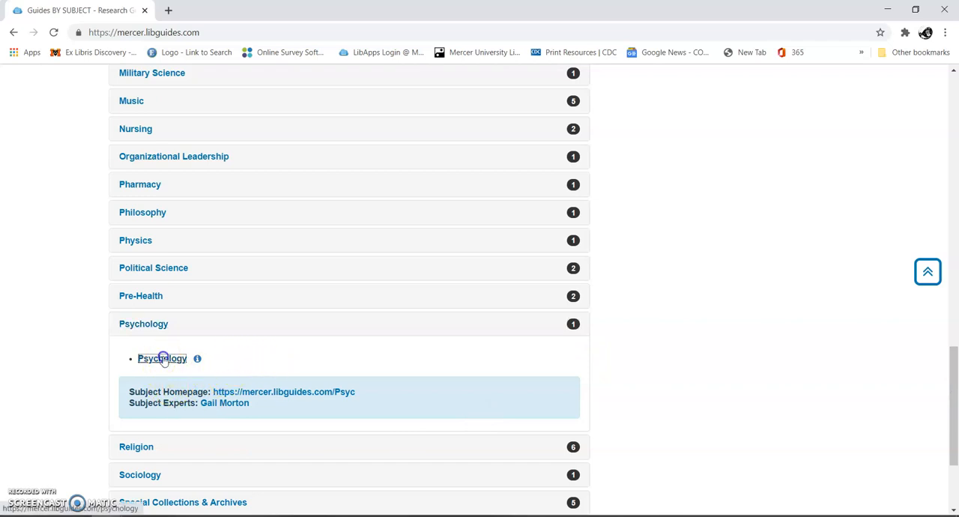
- Open the Psychology guide and launch Research Library (ProQuest) from its Databases list
left_click(161, 358)
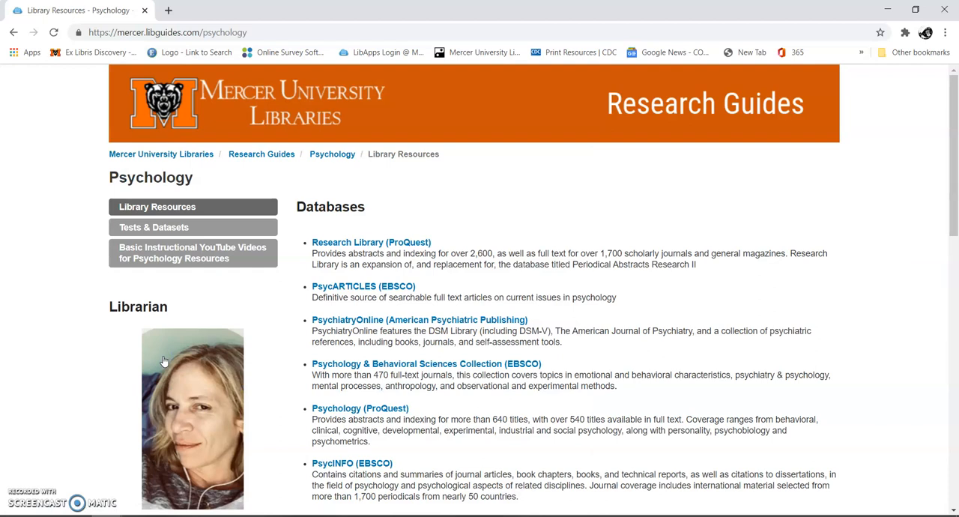
mouse_move(571, 247)
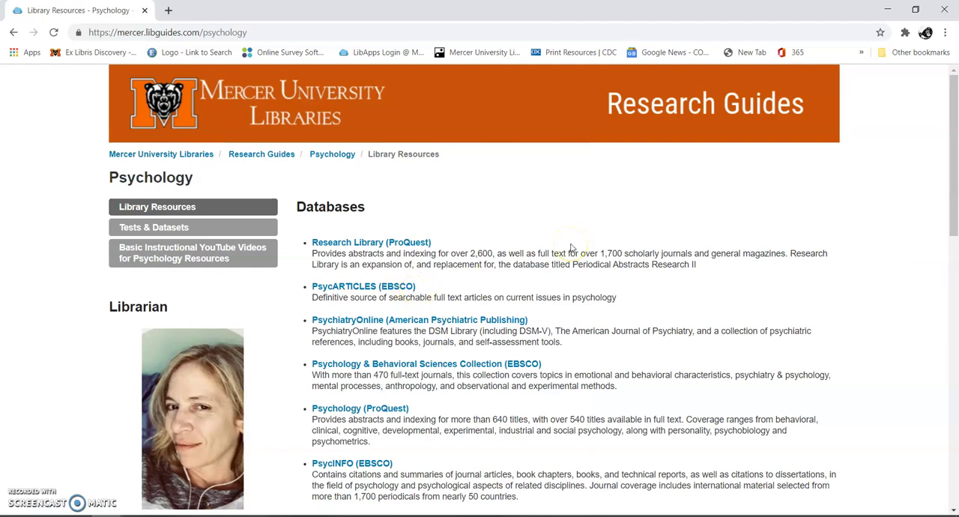
mouse_move(354, 243)
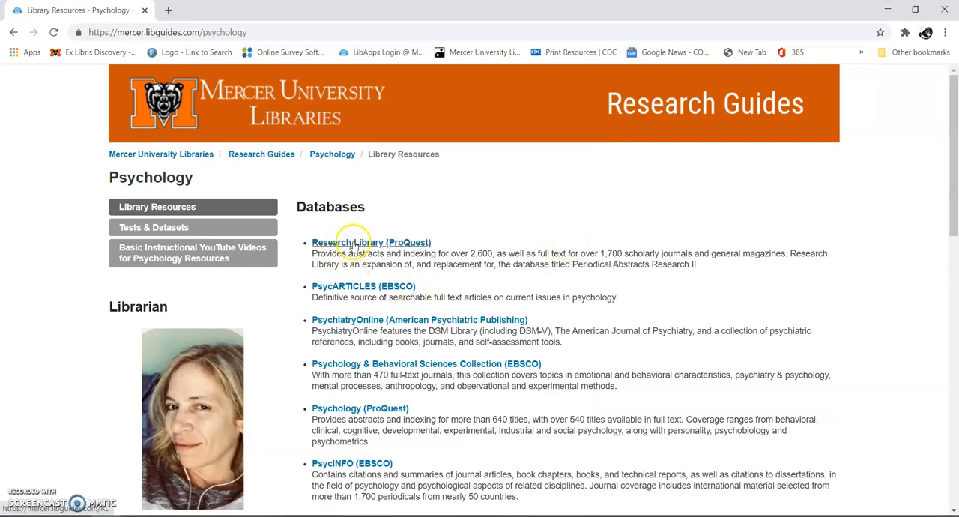
left_click(351, 242)
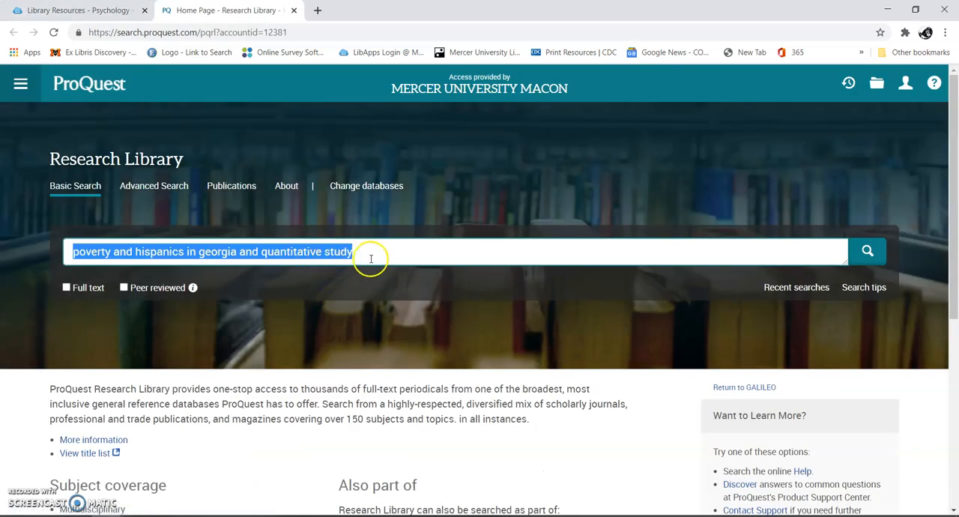
- Replace the old query with 'criminilization of poverty and georgia' in the Basic Search box
left_click(368, 258)
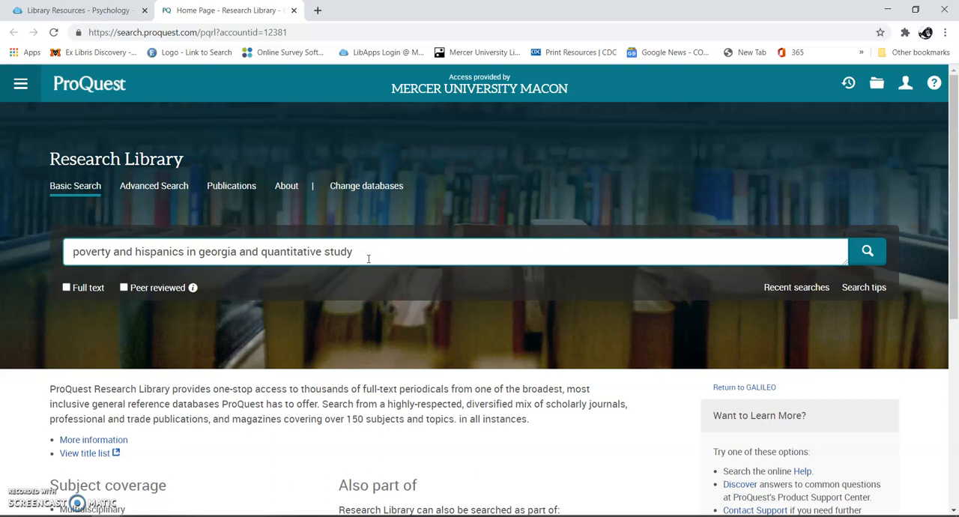
triple_click(212, 251)
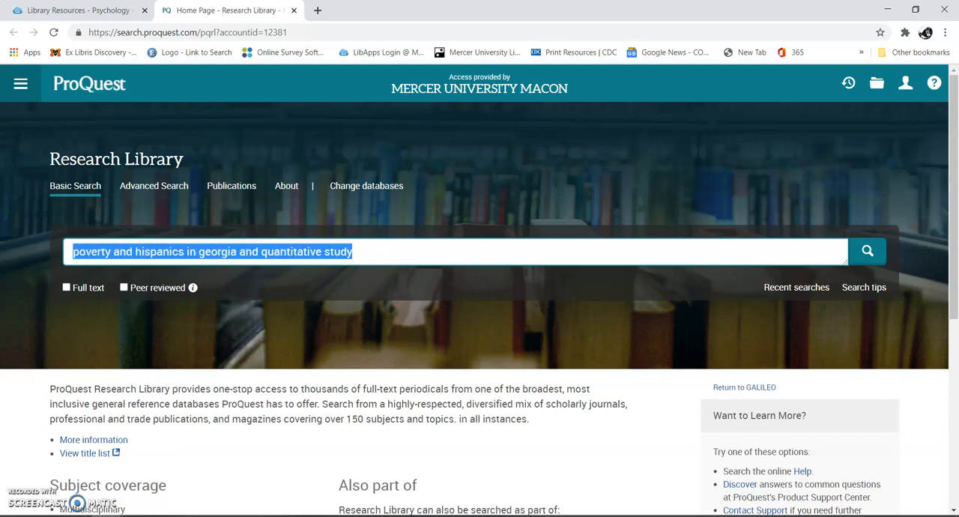
type("criminilization of poverty and")
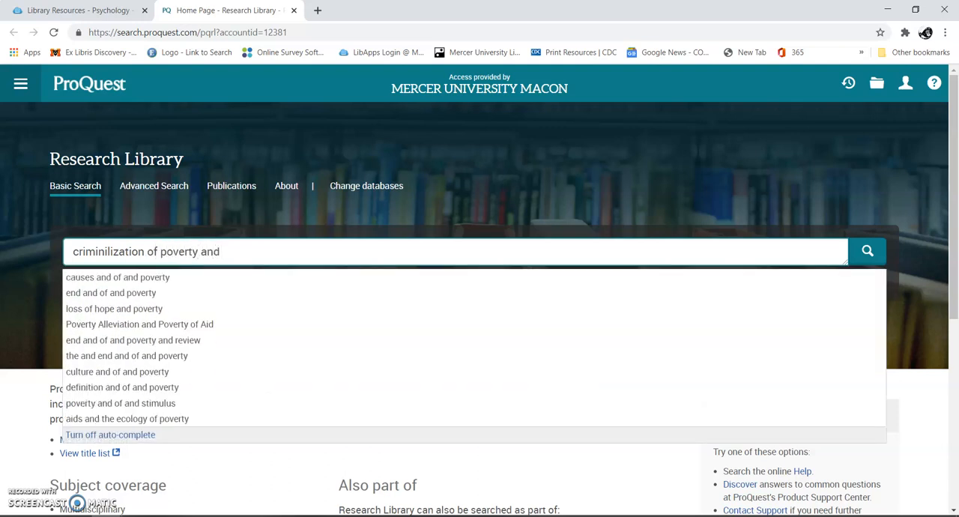
type("georgia")
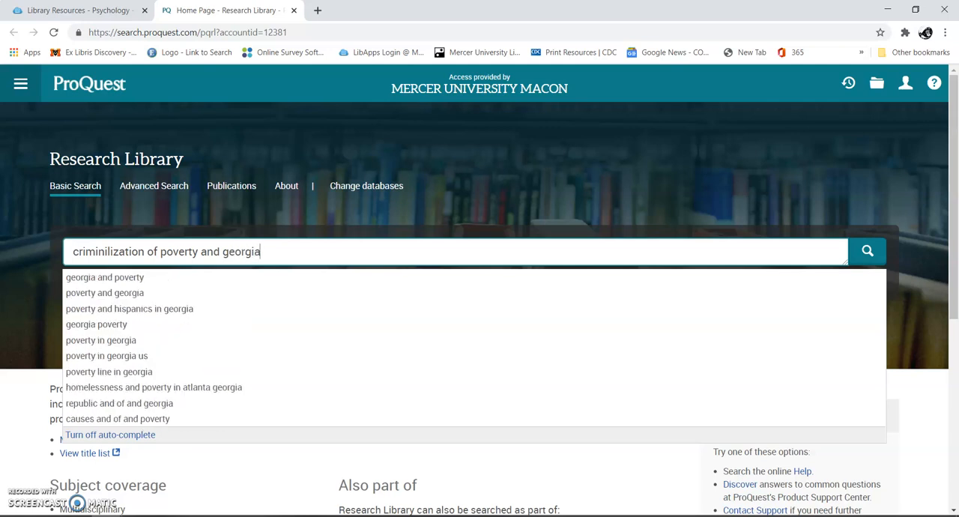
mouse_move(147, 308)
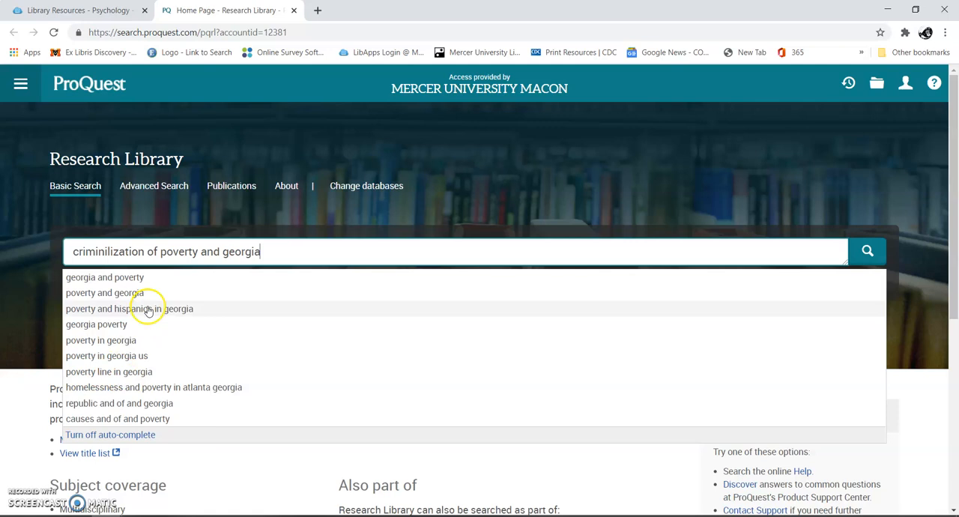
mouse_move(130, 293)
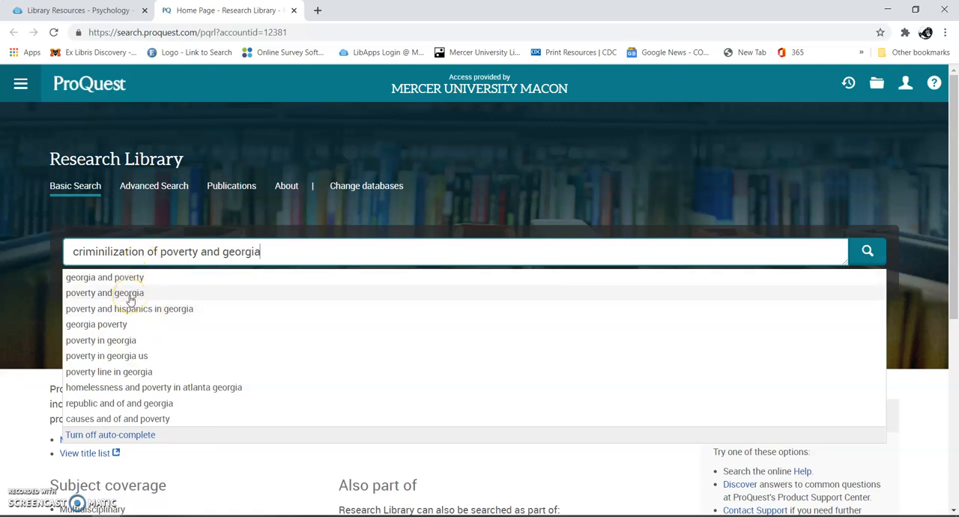
mouse_move(396, 317)
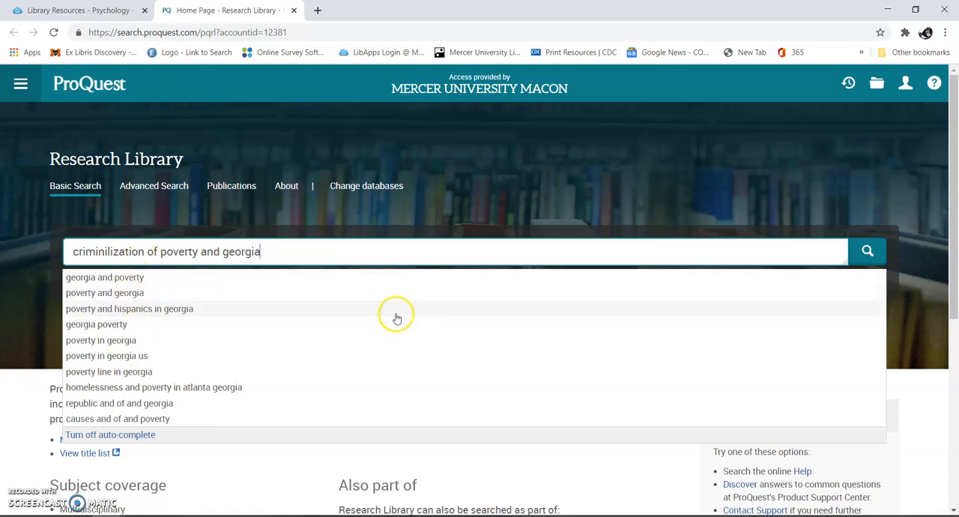
mouse_move(233, 317)
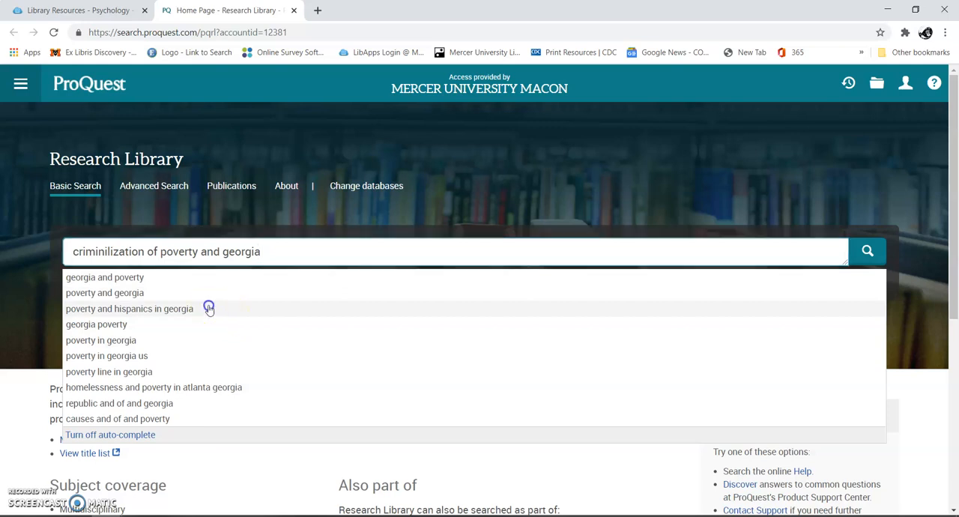
- Search using the suggestion 'poverty and hispanics in georgia' and scroll the 5,292 results
left_click(128, 308)
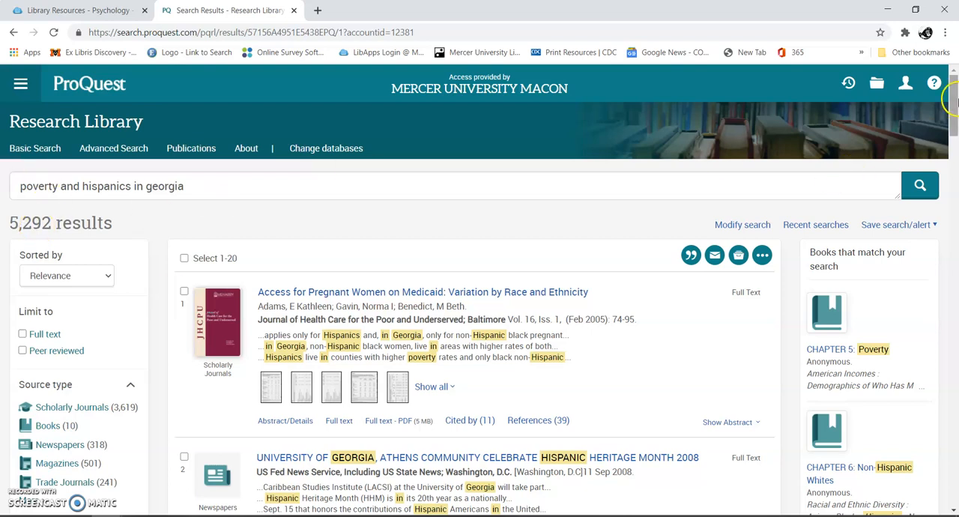
scroll("down", 3)
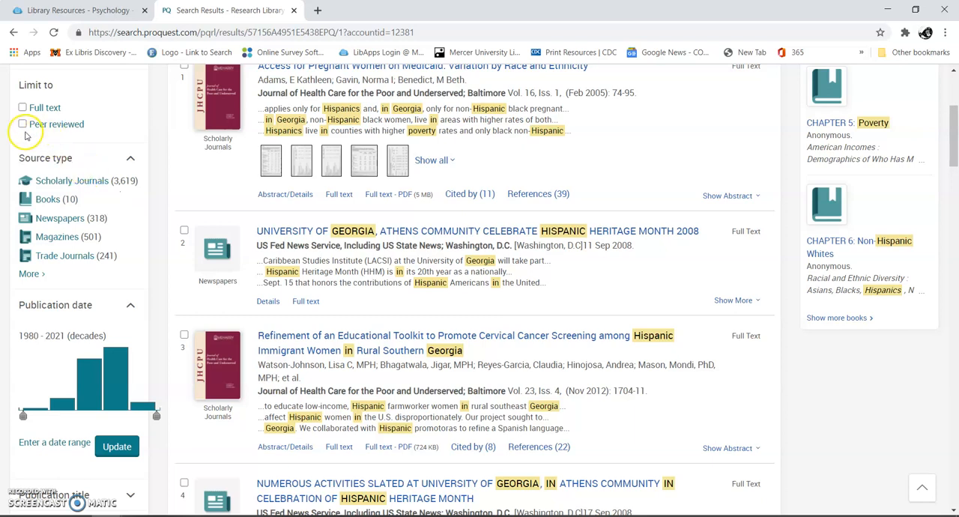
mouse_move(78, 180)
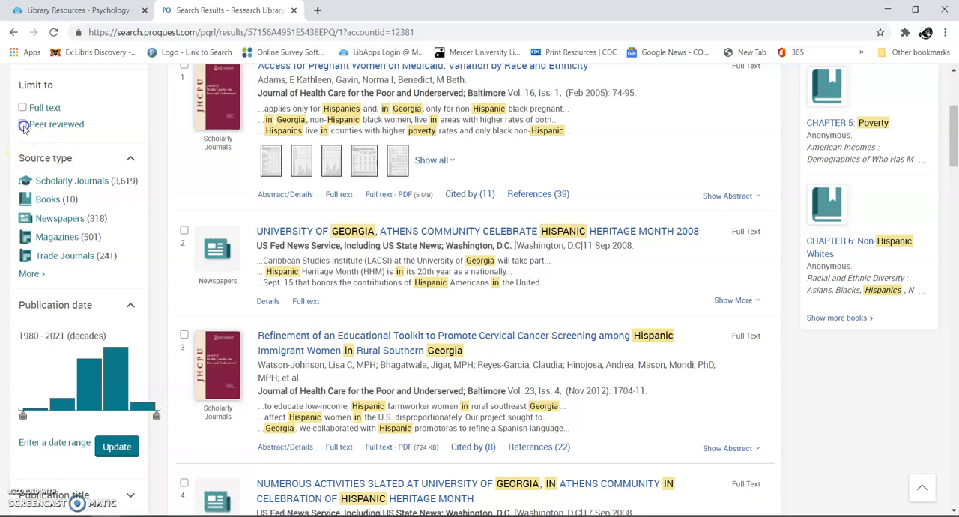
- Tick Peer reviewed under Limit to, reducing results to 3,434
left_click(23, 124)
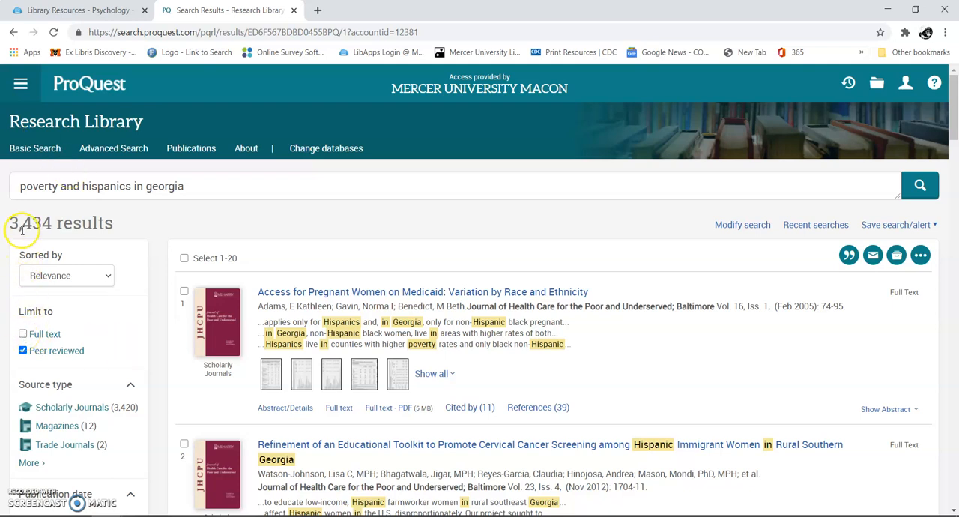
mouse_move(128, 443)
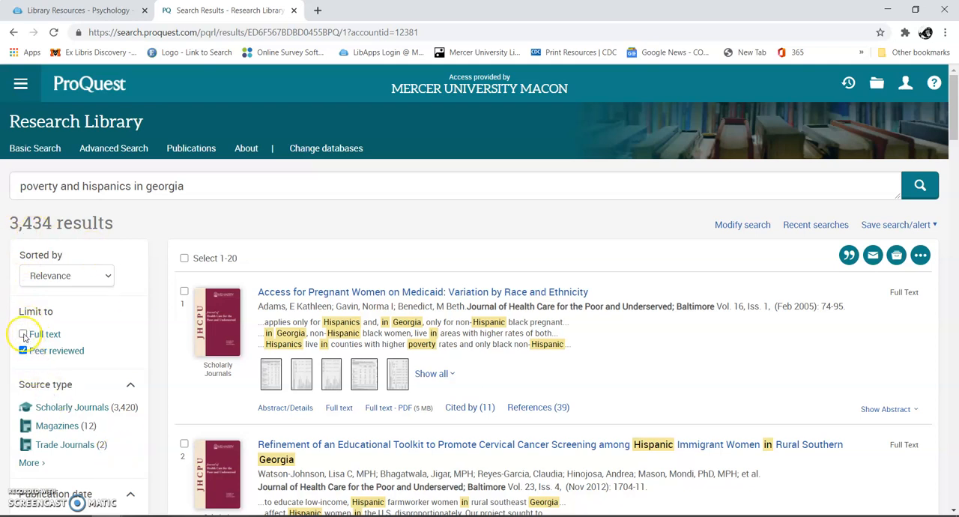
- Add the Full text limit (3,085 results) and drag the Publication date slider
left_click(23, 334)
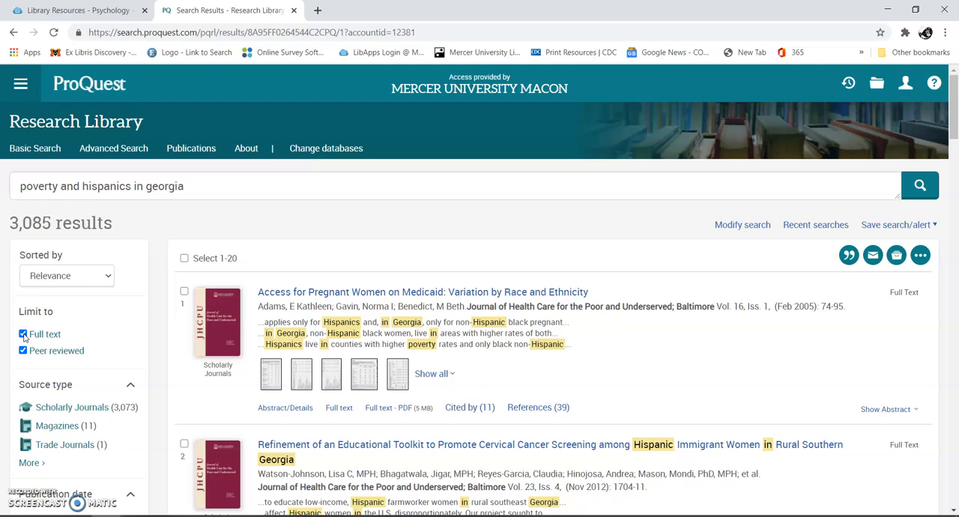
mouse_move(944, 150)
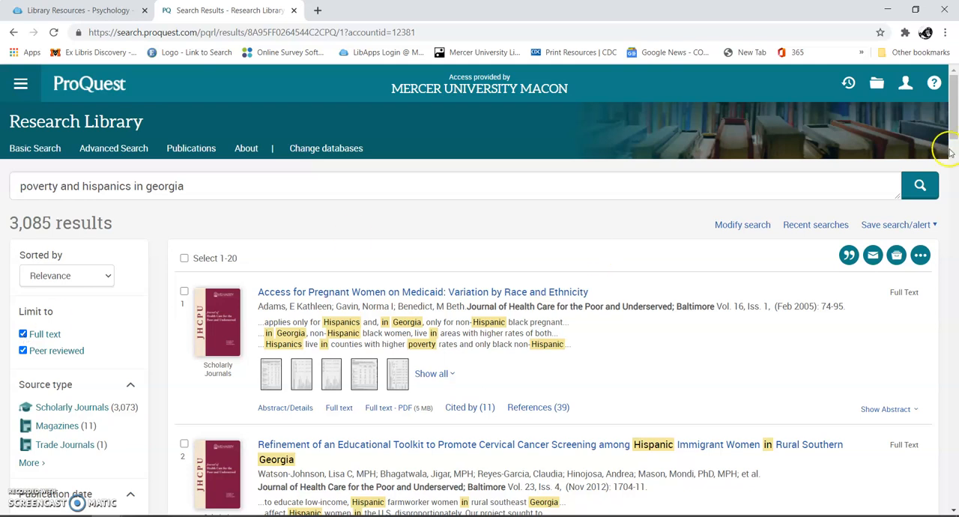
scroll("down", 3)
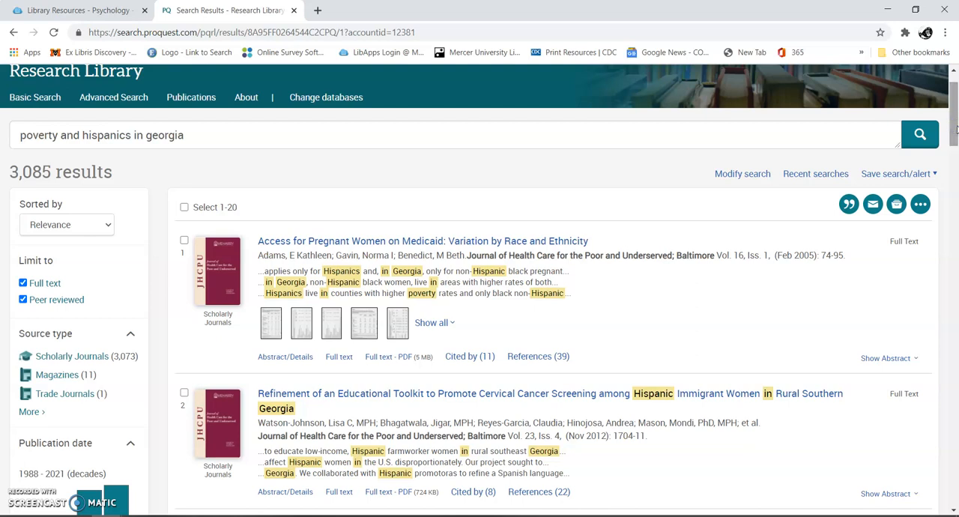
mouse_move(91, 171)
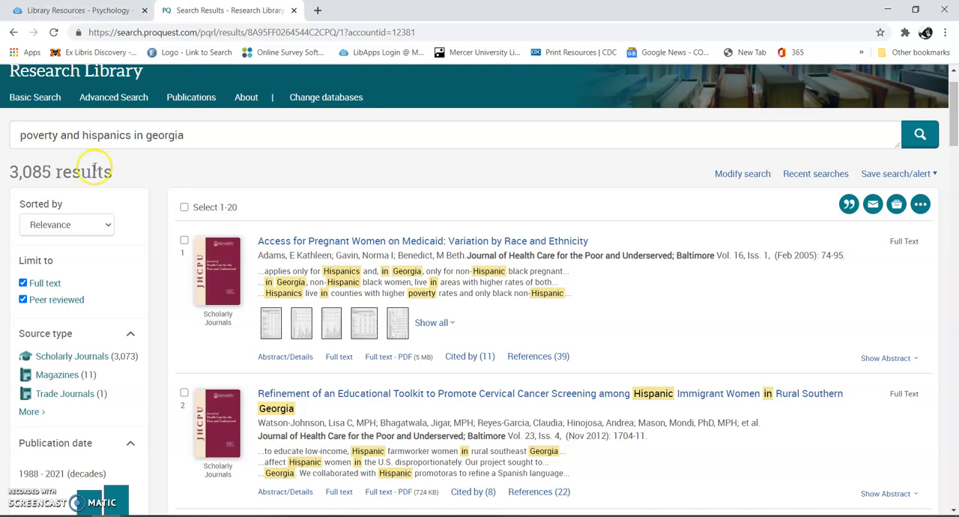
mouse_move(949, 169)
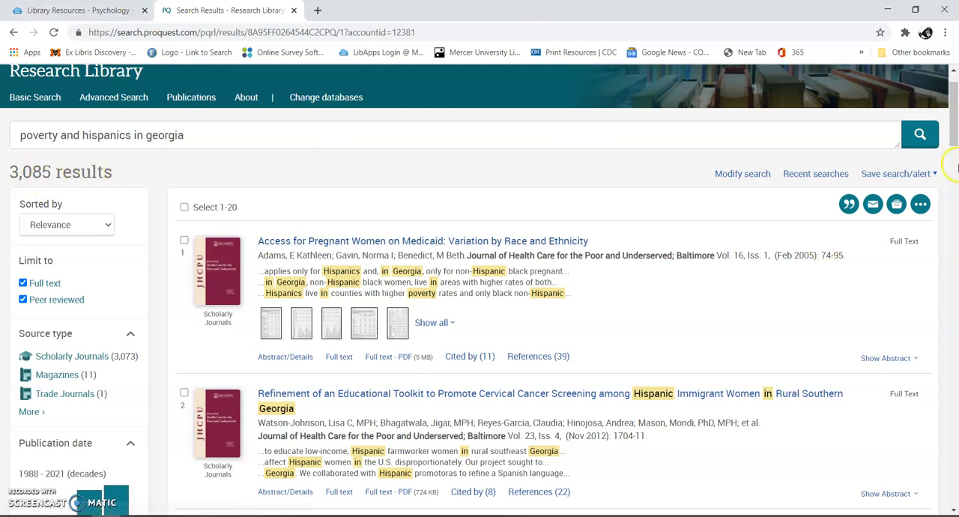
scroll("down", 3)
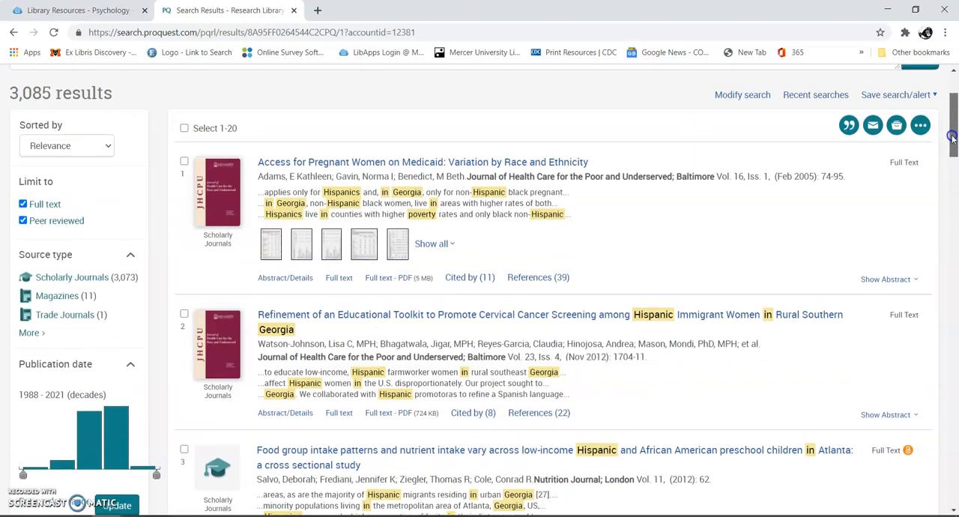
scroll("down", 3)
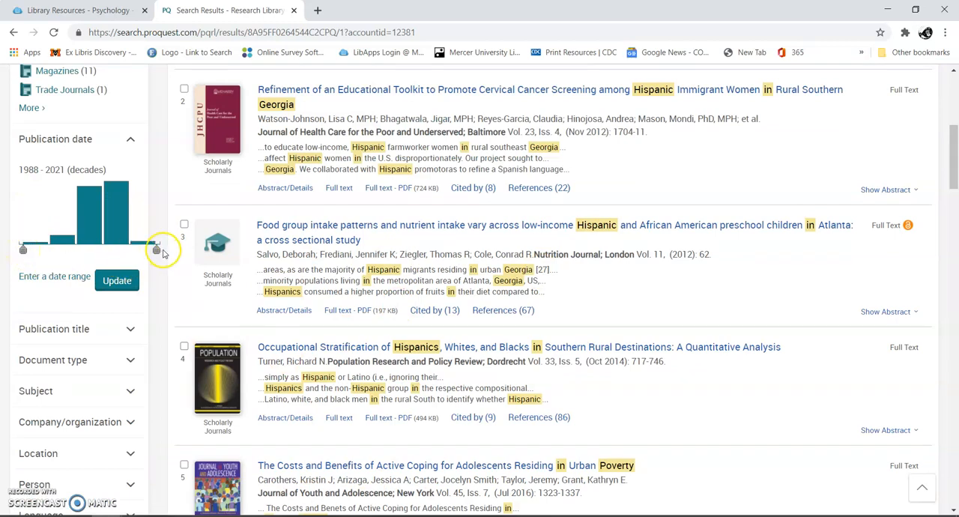
left_click_drag(156, 249, 24, 249)
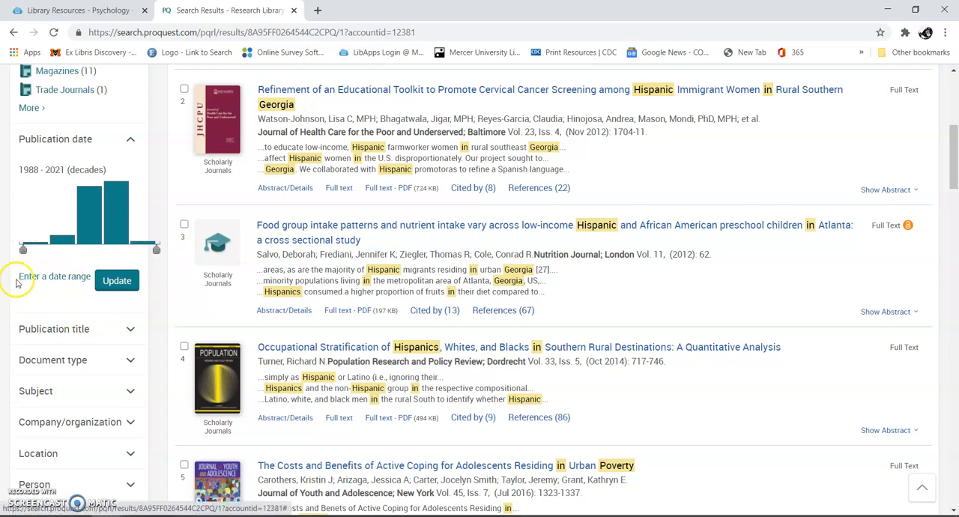
mouse_move(494, 251)
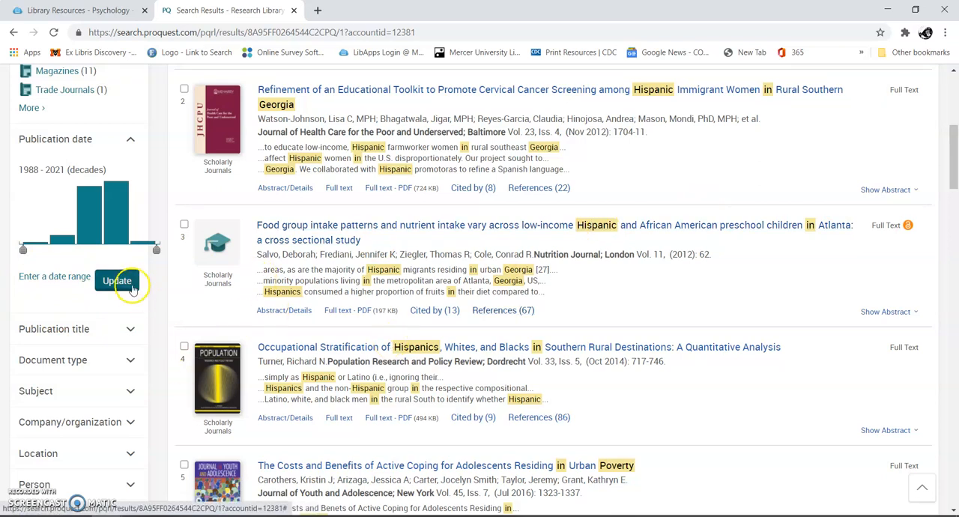
- Show the From/To publication date fields and expand the Company/organization facet
left_click(54, 275)
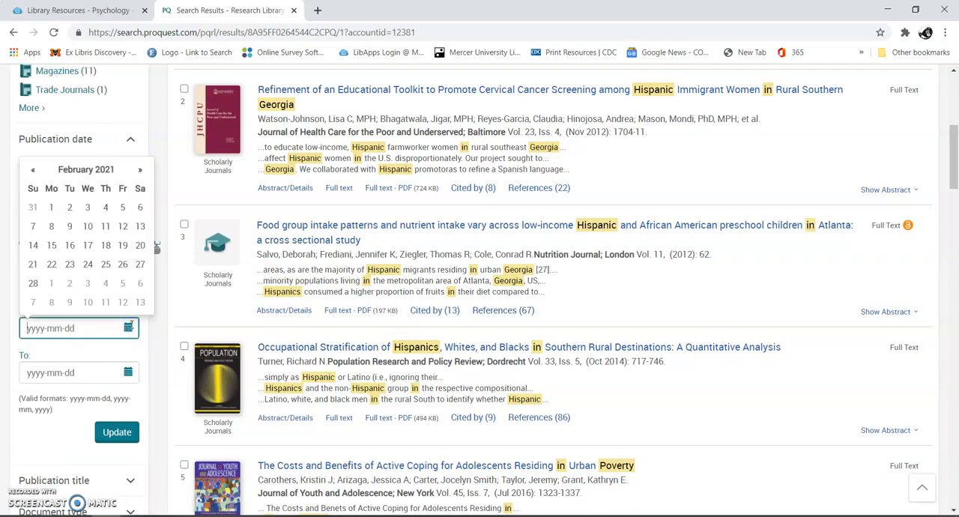
mouse_move(953, 108)
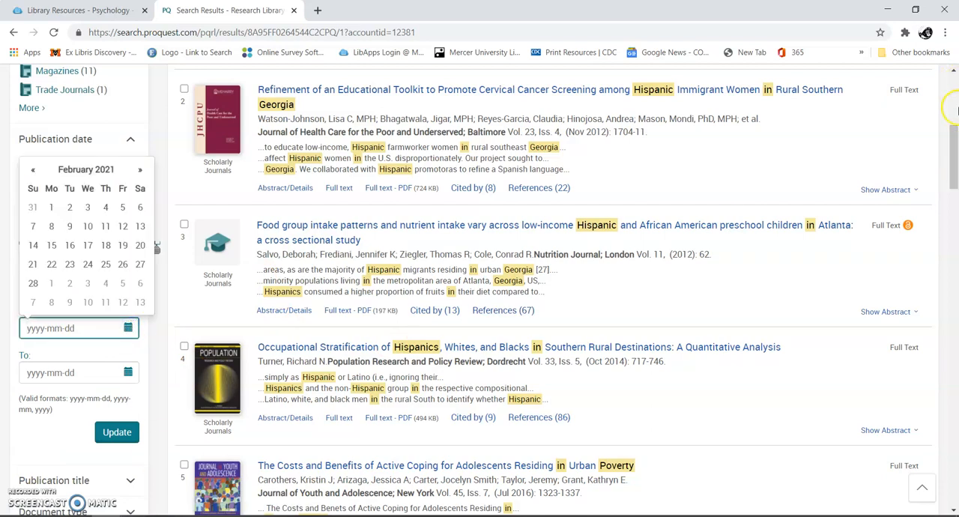
scroll("down", 3)
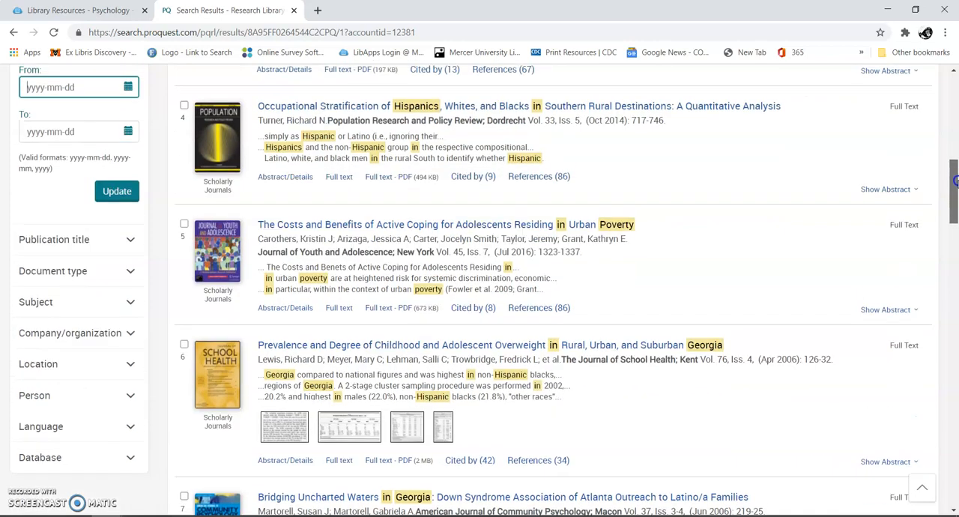
scroll("down", 3)
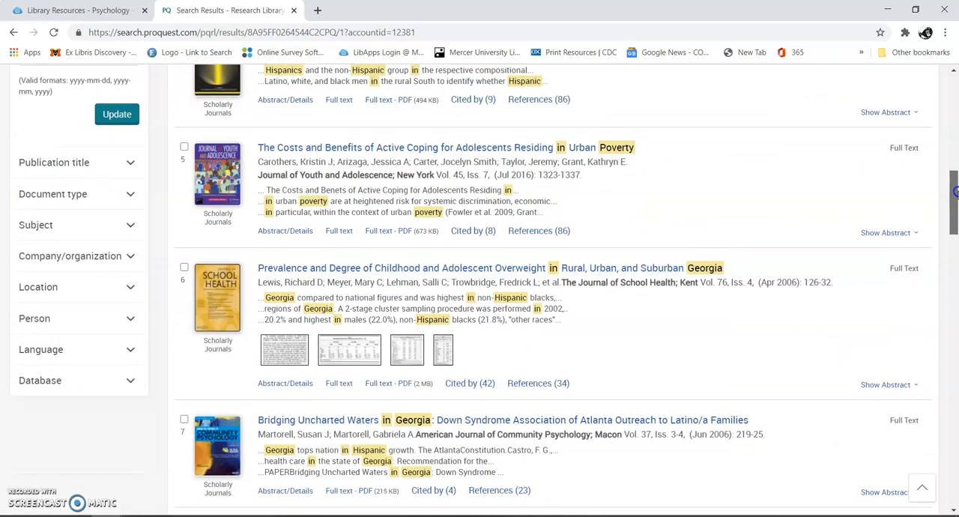
scroll("down", 3)
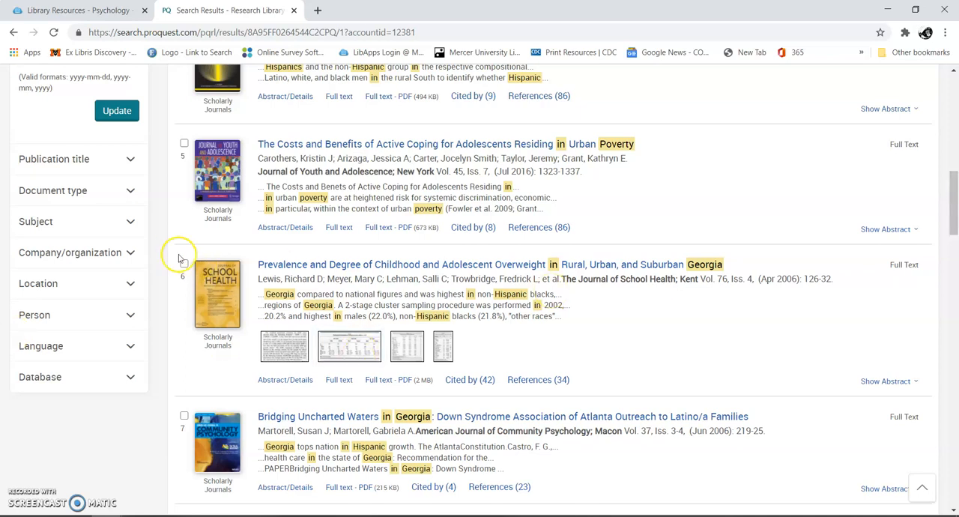
left_click(70, 253)
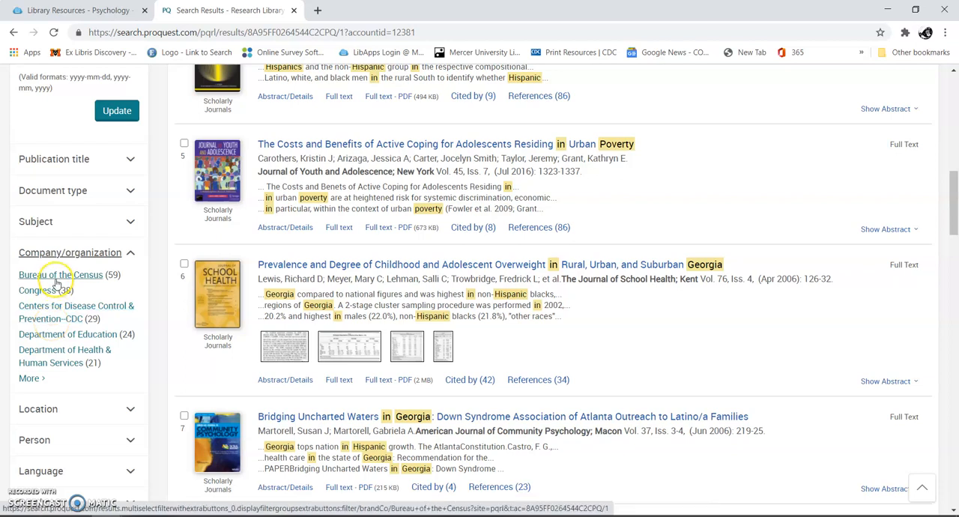
mouse_move(164, 265)
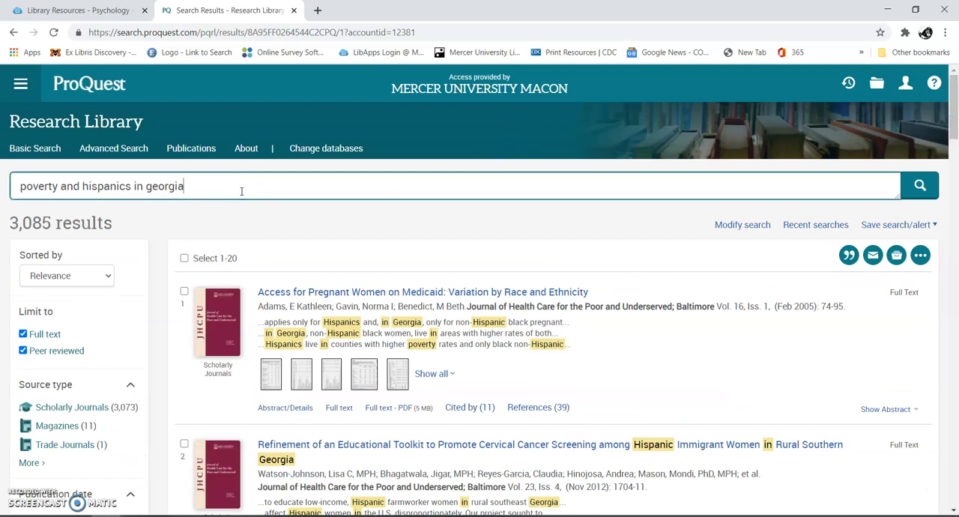
- Append 'and quantitative study' to the query, run it, and scroll the 862 results
type("and")
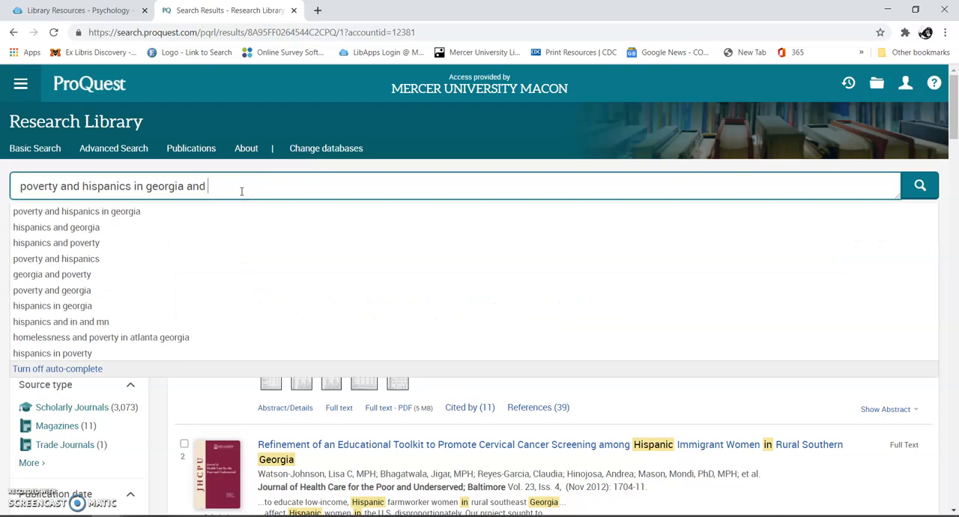
type("quantitative study")
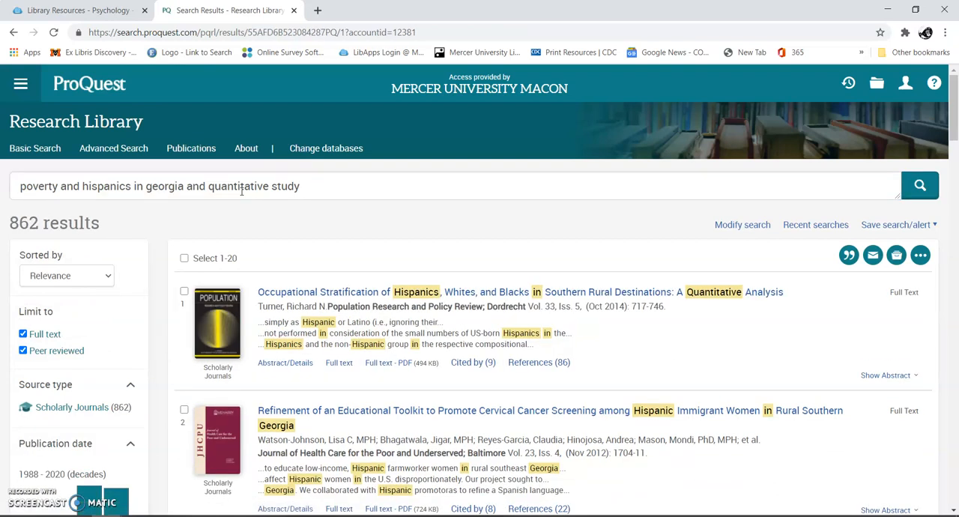
mouse_move(786, 250)
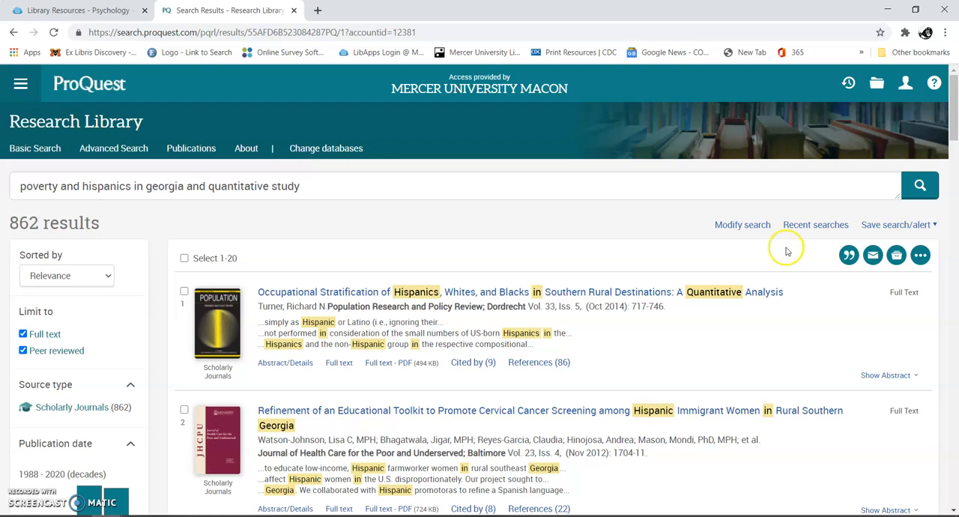
scroll("down", 3)
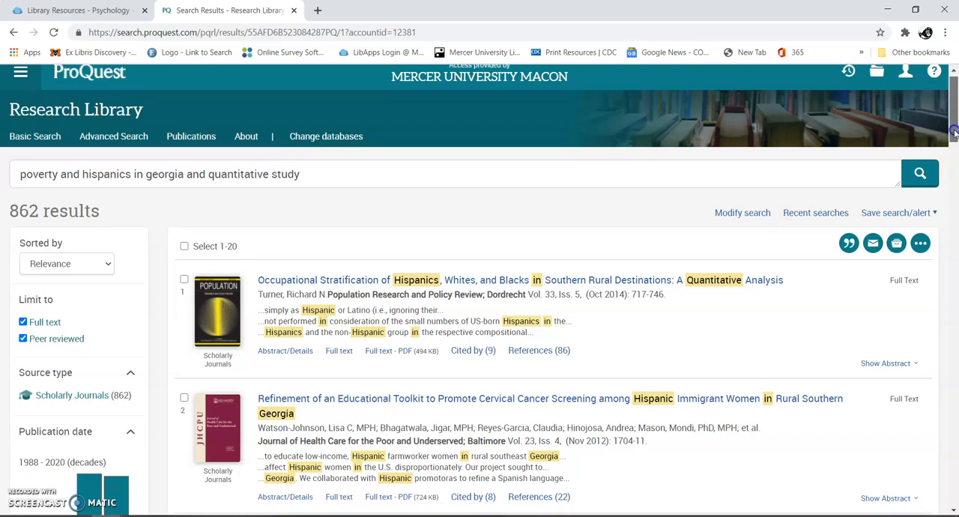
scroll("down", 3)
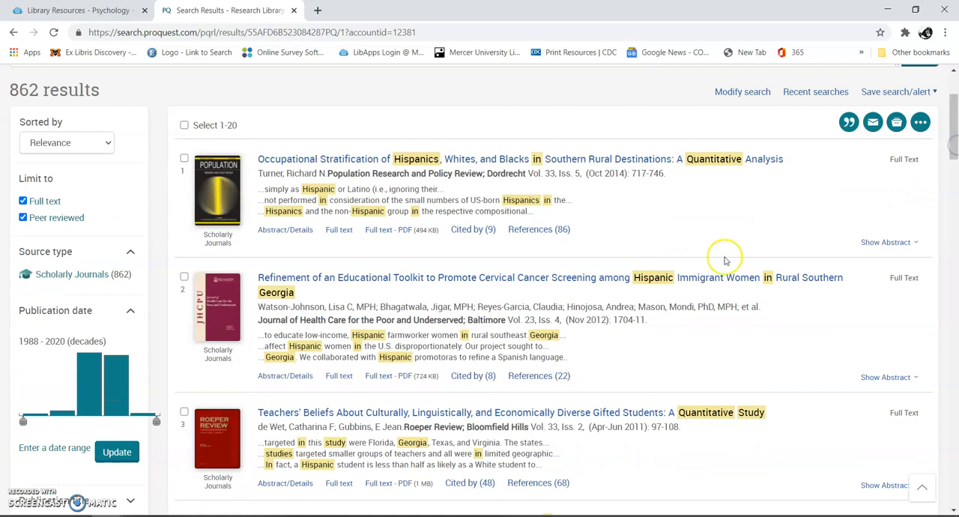
mouse_move(725, 260)
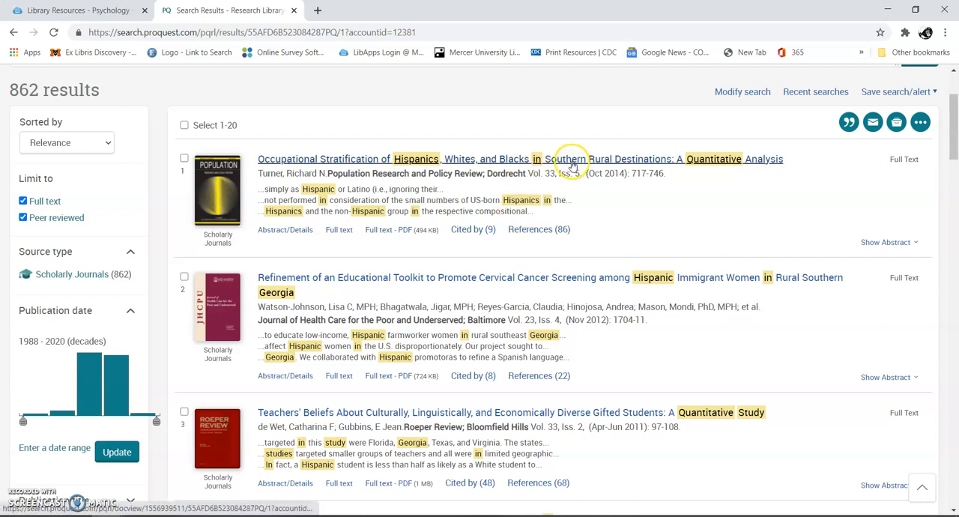
mouse_move(572, 160)
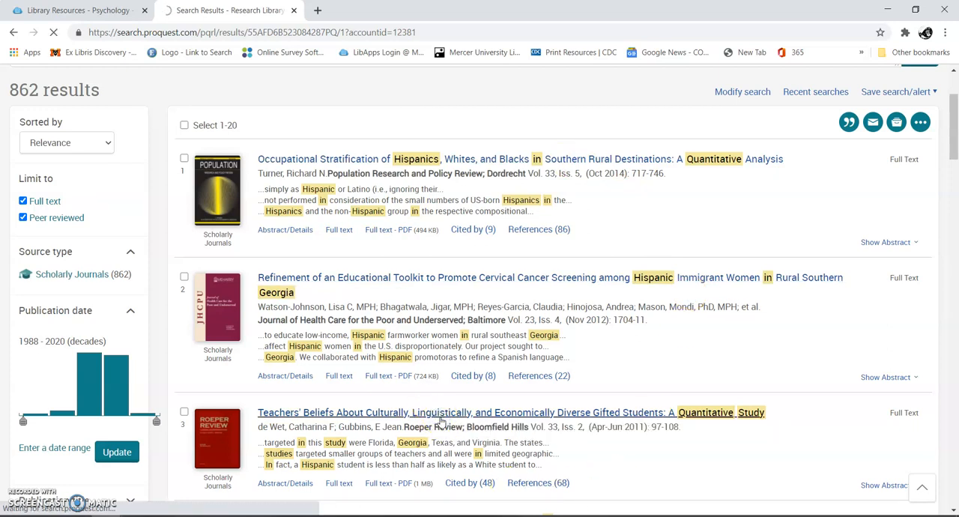
- Open result 3, 'Teachers' Beliefs About Culturally, Linguistically, and Economically Diverse Gifted Students'
left_click(467, 412)
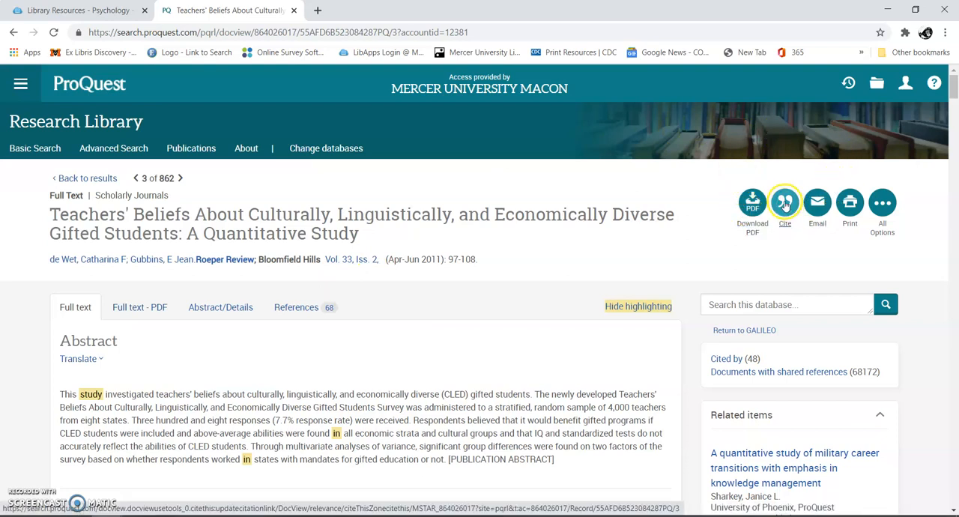
- Generate the article's citation in APA 7th (basic) style and select the citation text
left_click(785, 202)
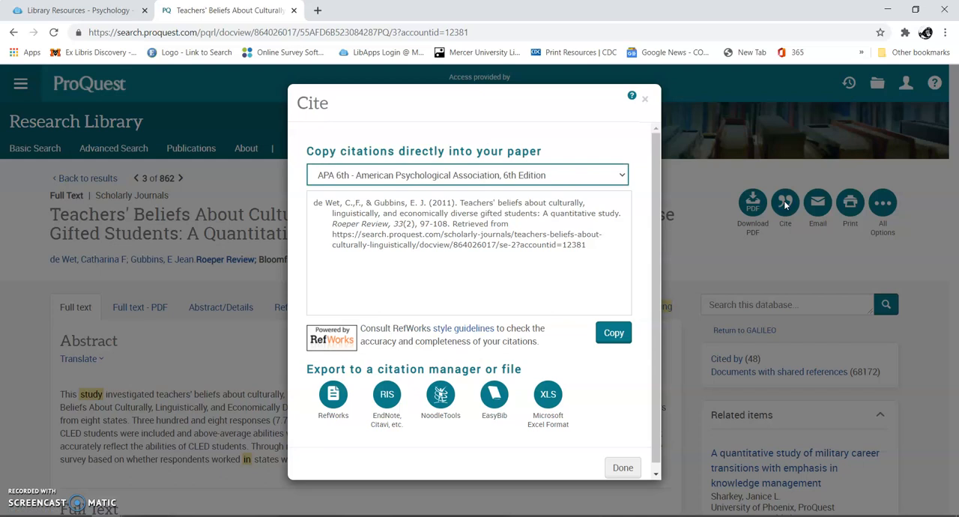
mouse_move(623, 172)
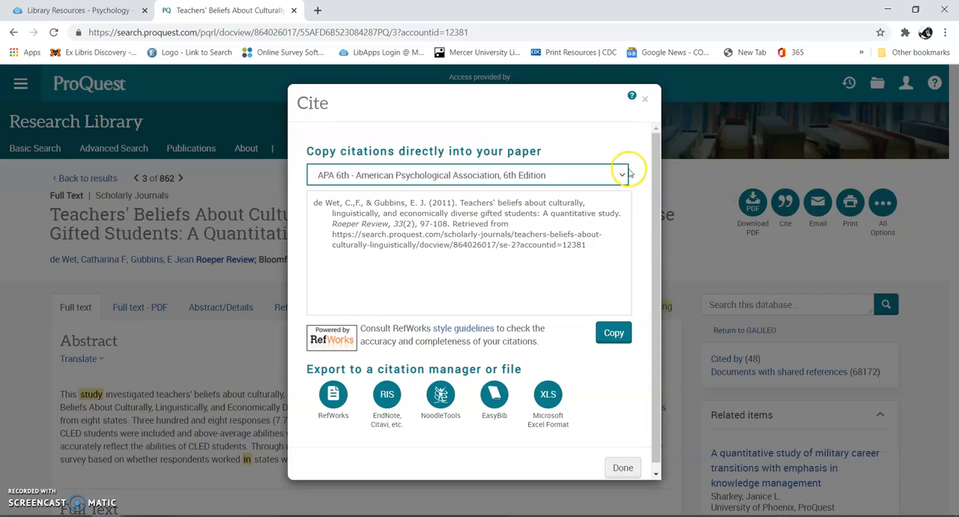
left_click(620, 174)
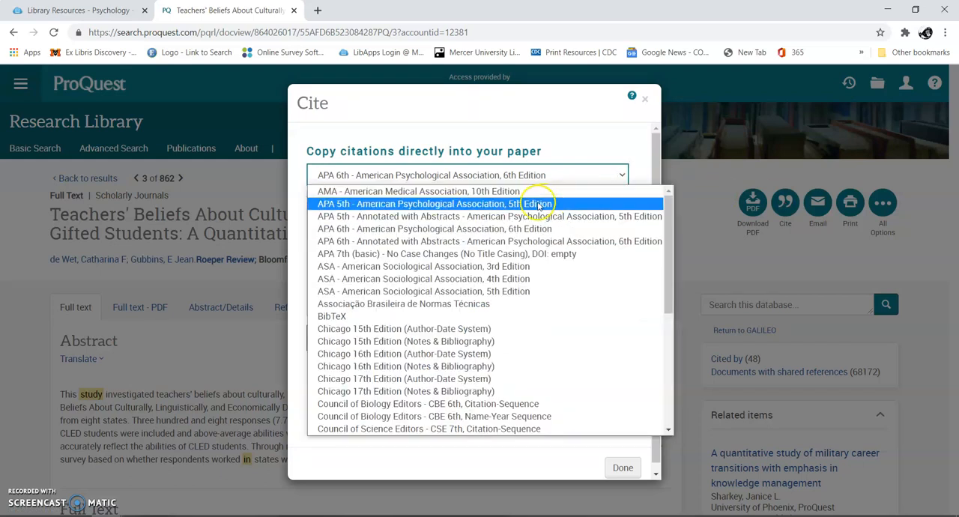
mouse_move(458, 253)
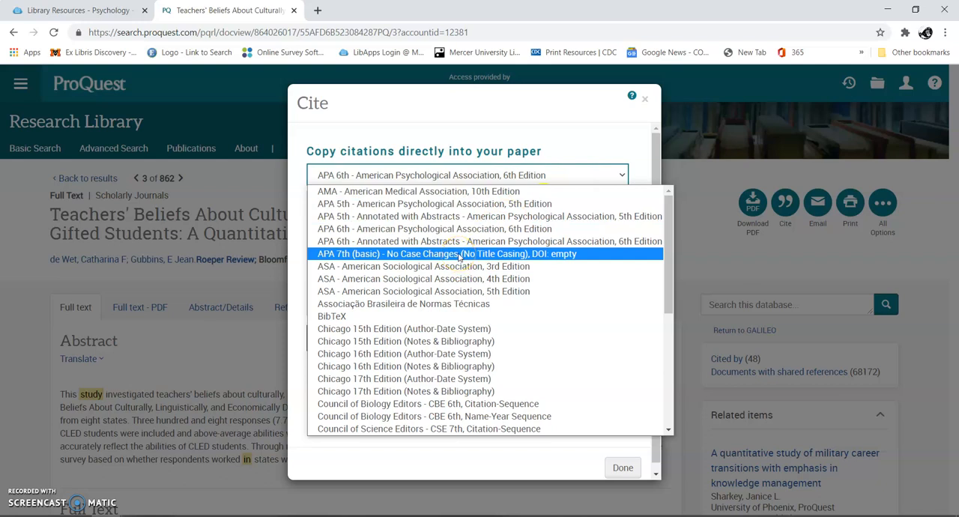
left_click(450, 254)
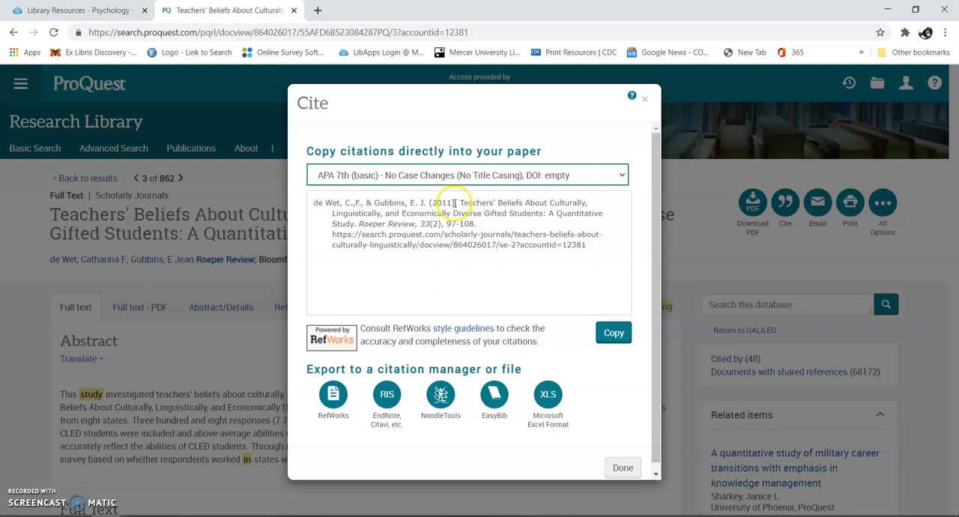
mouse_move(504, 212)
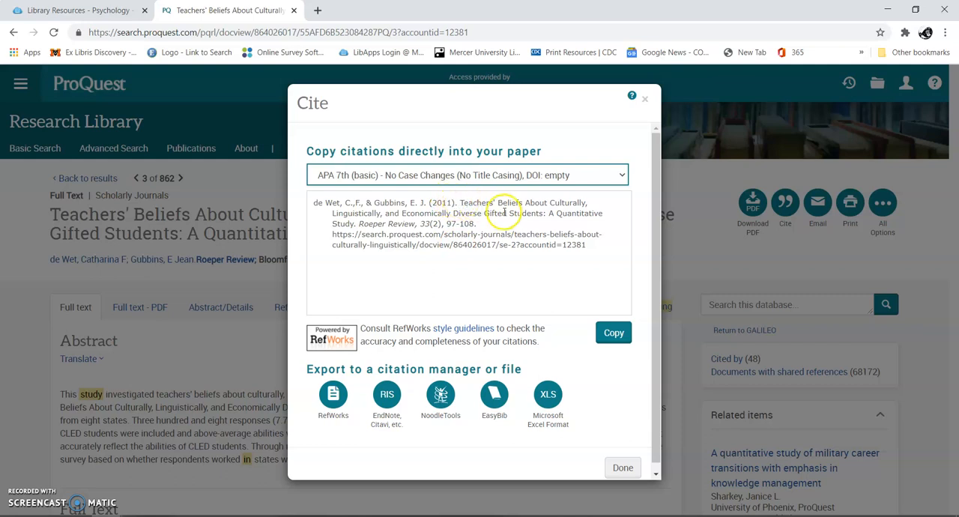
left_click_drag(459, 202, 479, 213)
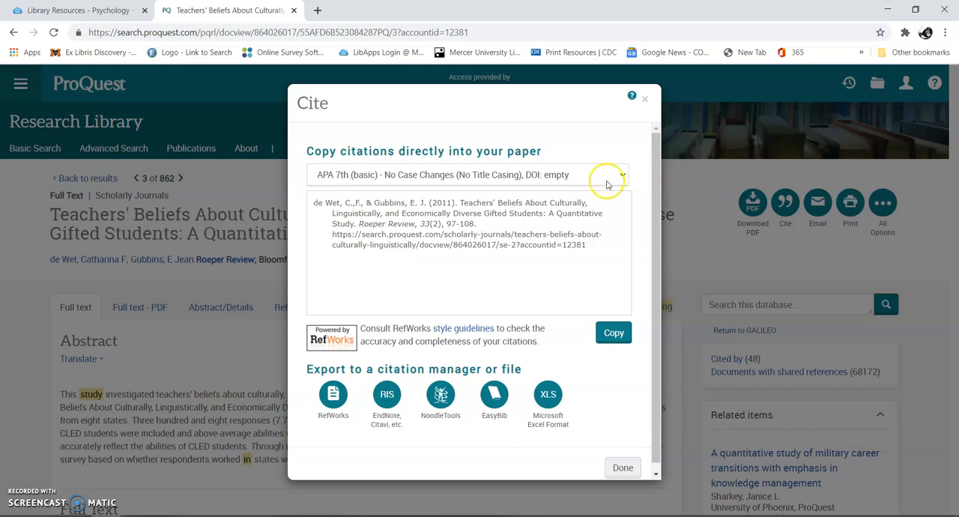
- Switch the citation style to MLA 8th Edition and close the Cite window
left_click(621, 175)
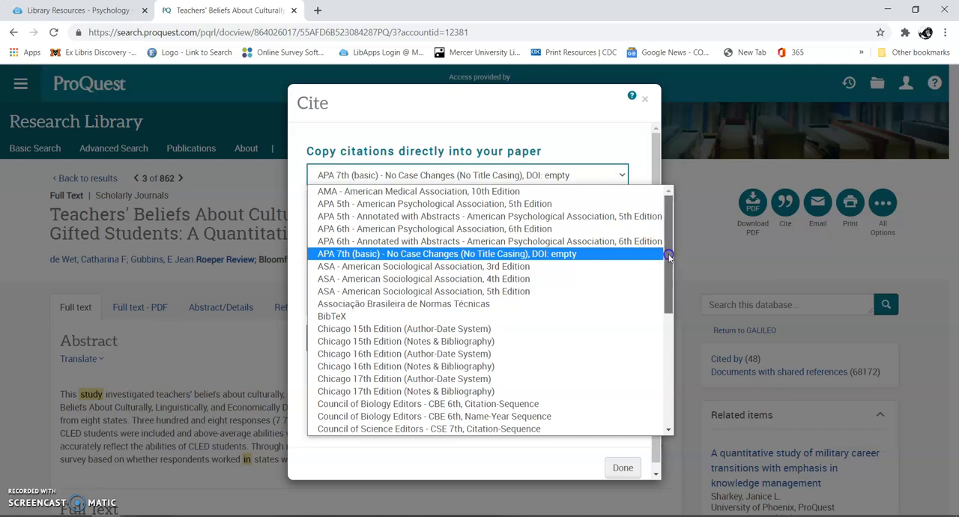
scroll("down", 3)
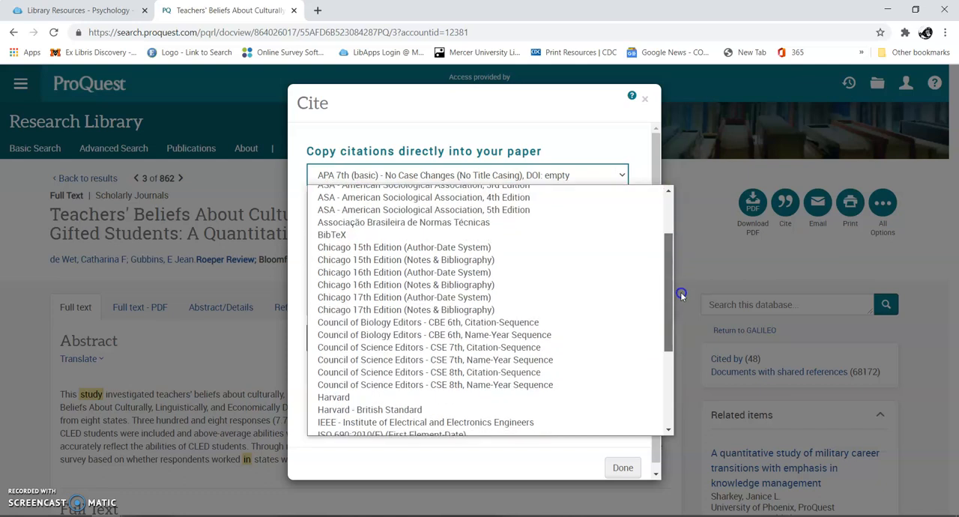
scroll("down", 3)
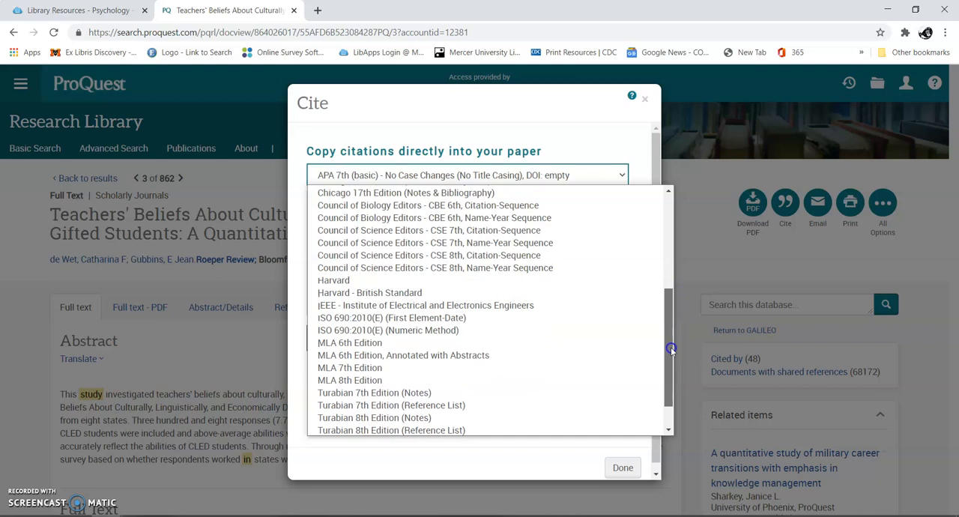
mouse_move(457, 392)
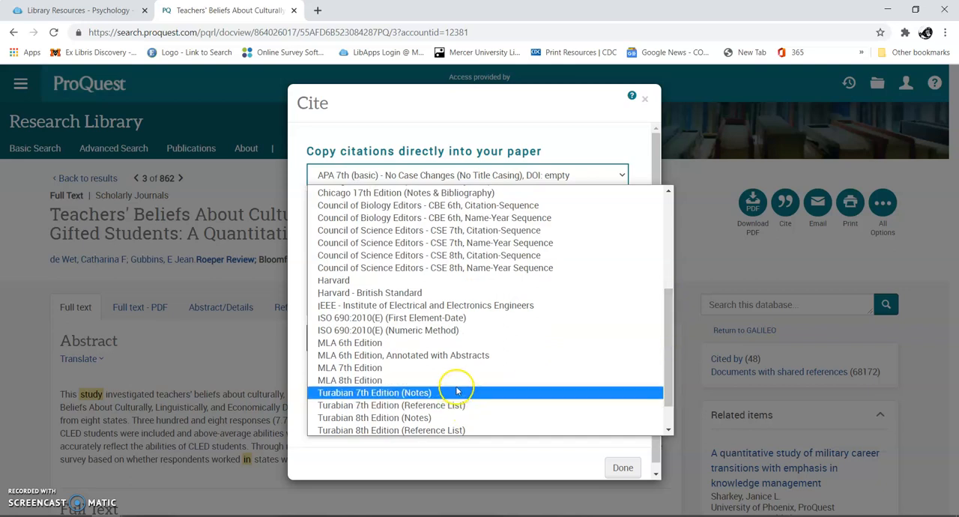
left_click(349, 379)
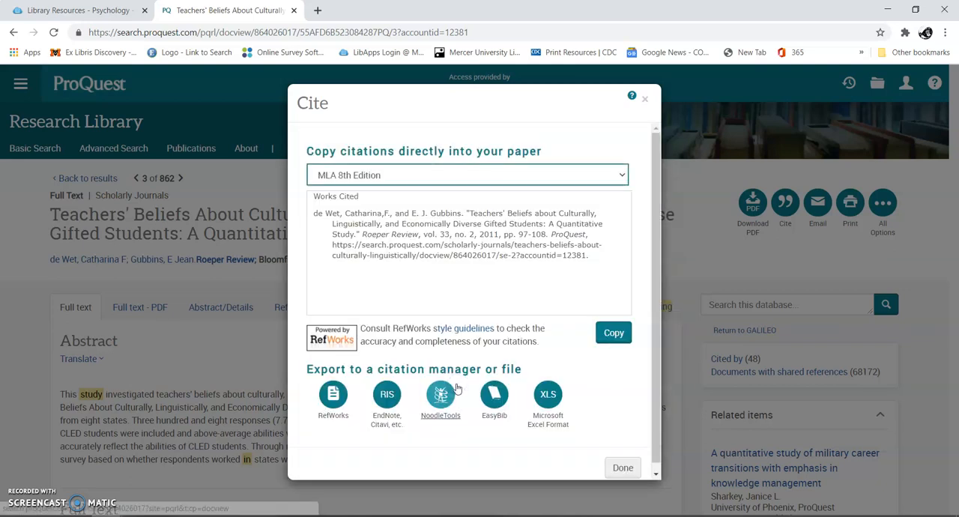
mouse_move(457, 388)
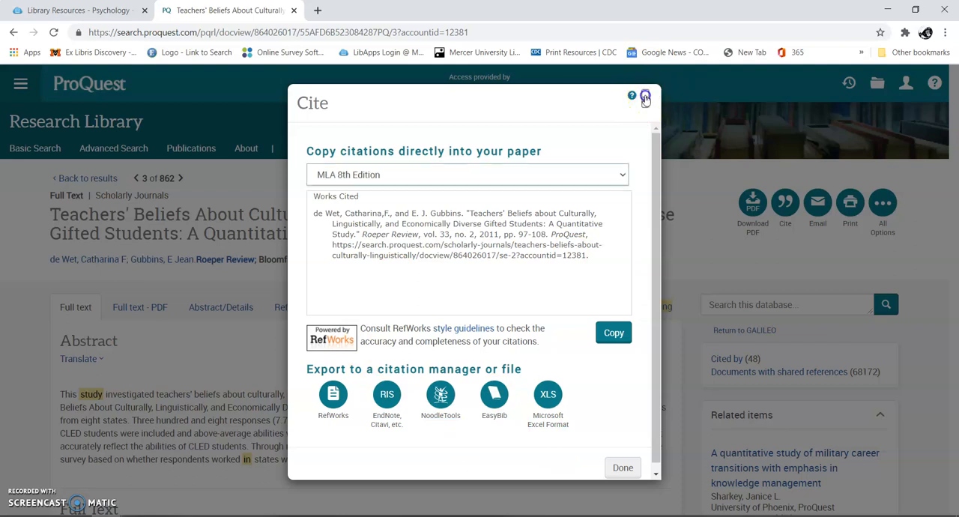
left_click(645, 96)
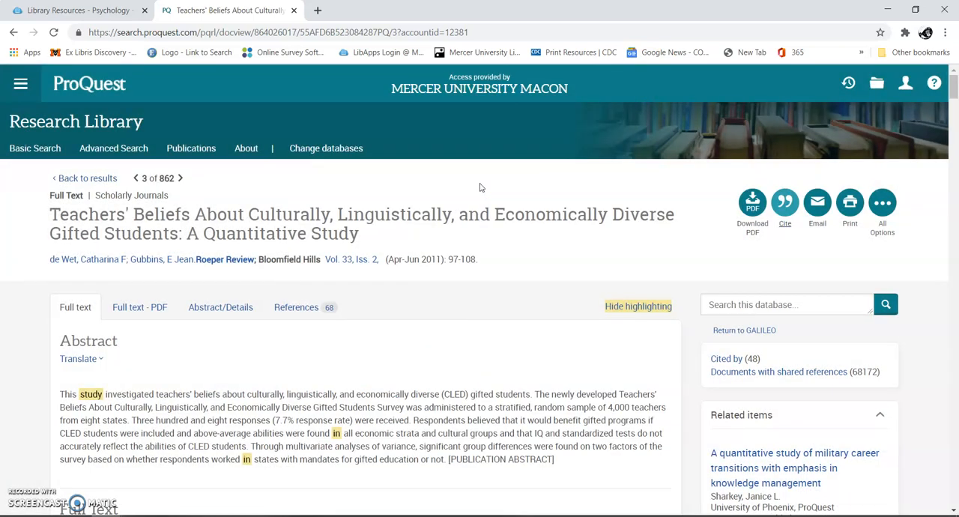